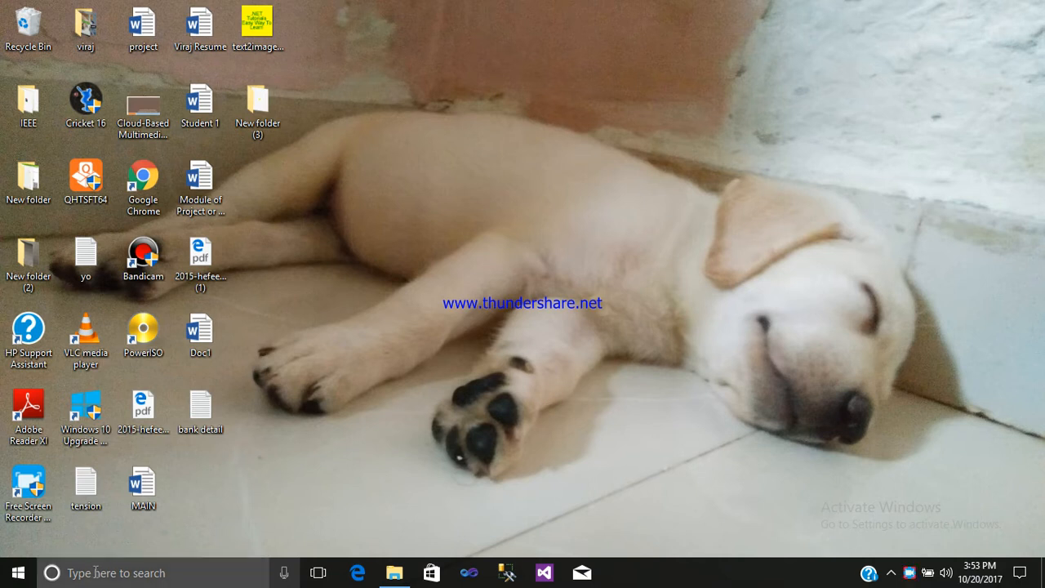
Step: Search 'no' from the Start menu and launch Notepad
type("no")
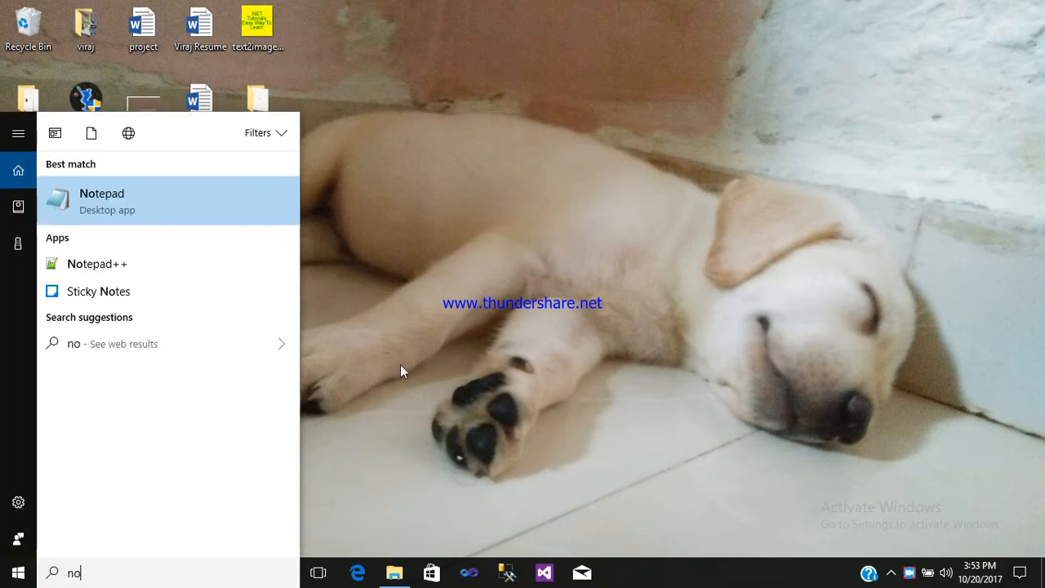
left_click(102, 201)
type("<!DO>")
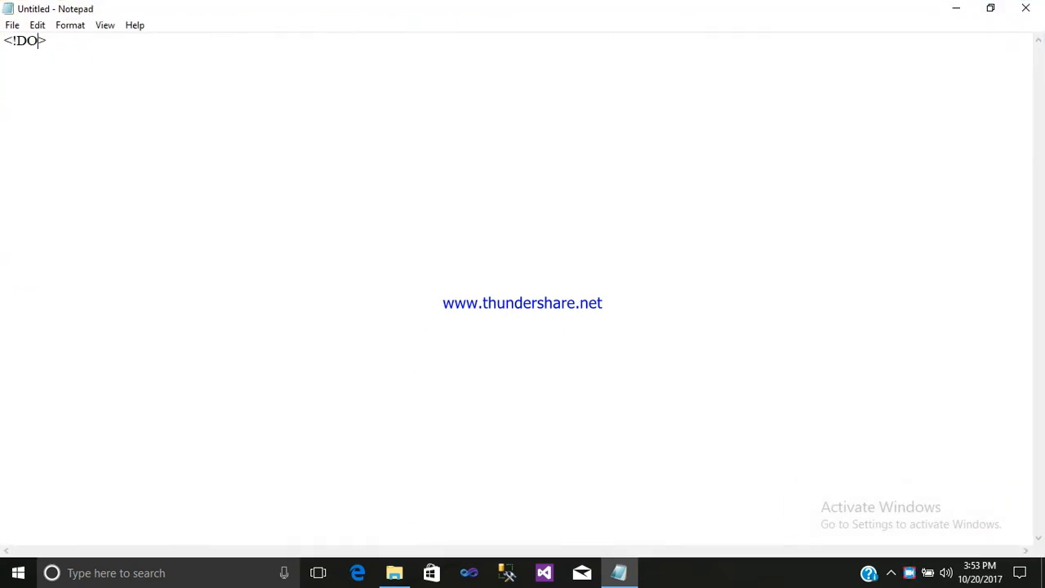
Step: Type the <!DOCTYPE>, <html> and <head> skeleton with closing tags on separate lines
type("CTYPE")
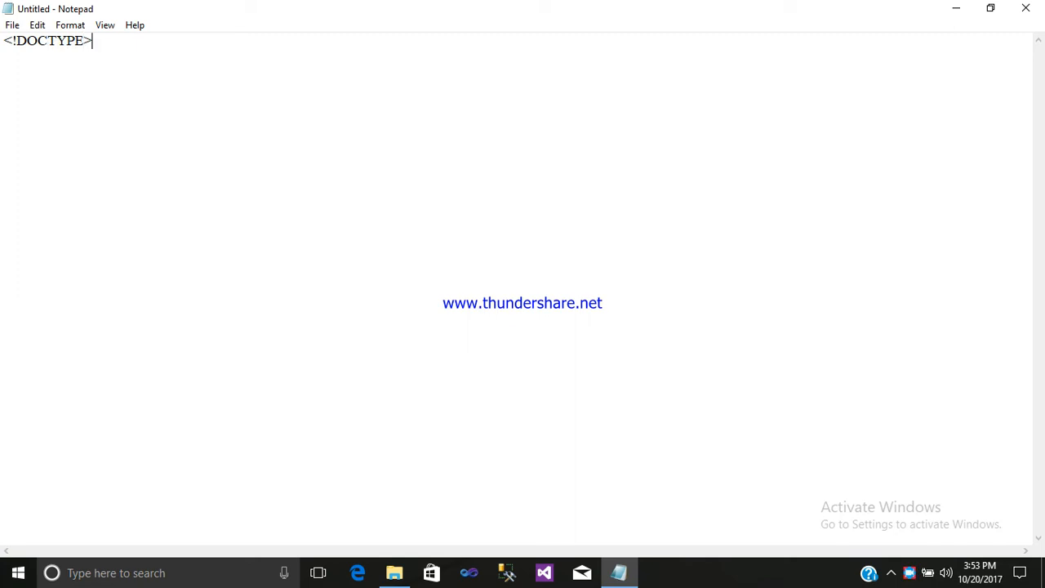
type("<>")
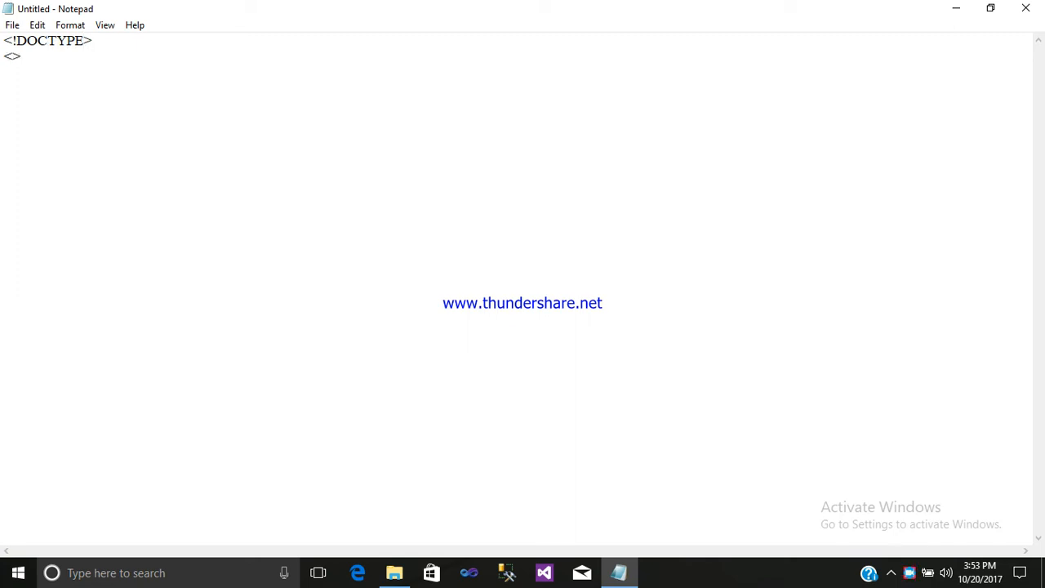
type("html")
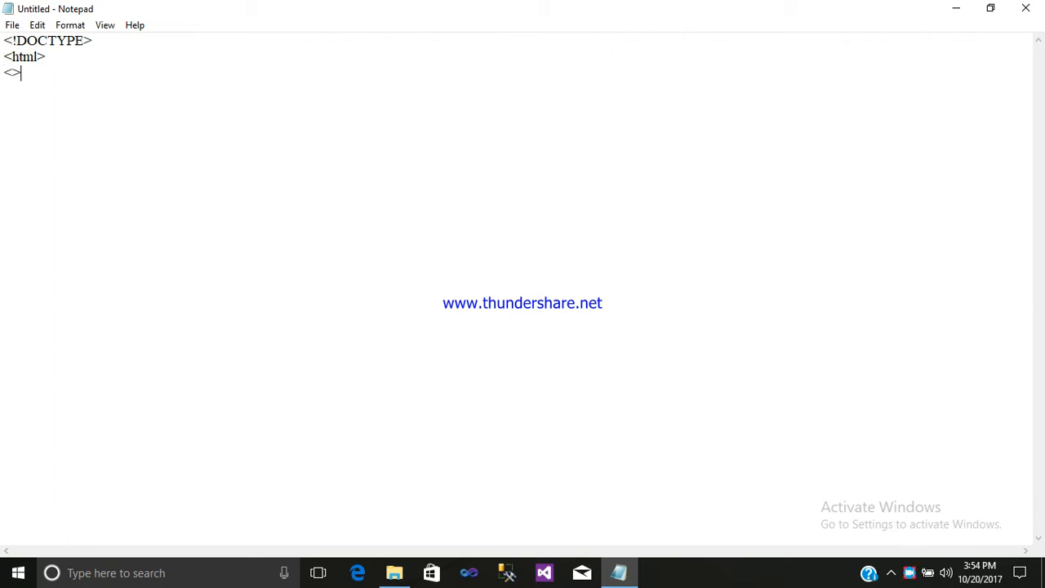
type("/ht")
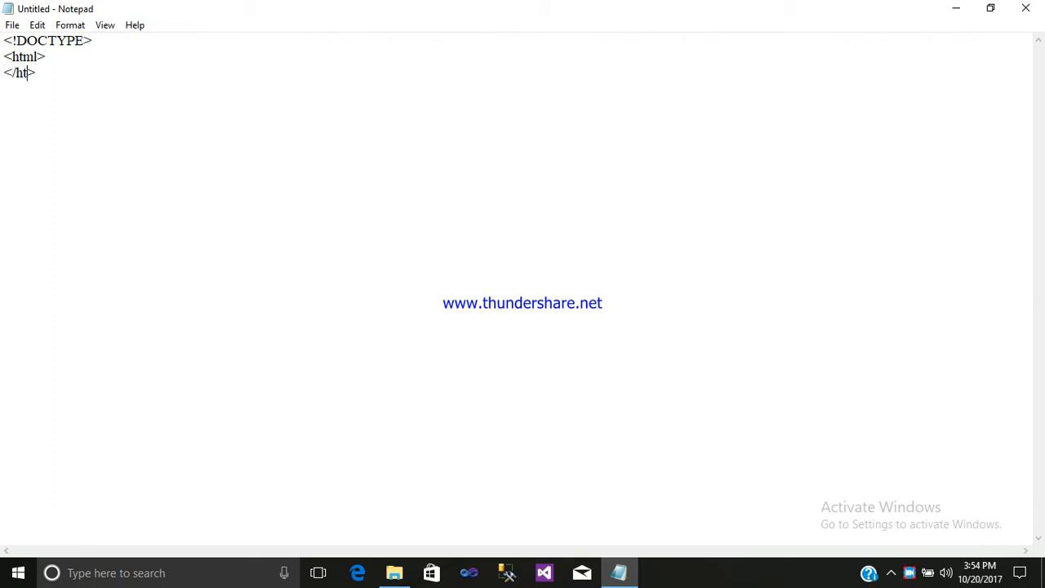
type("ml")
type("<>")
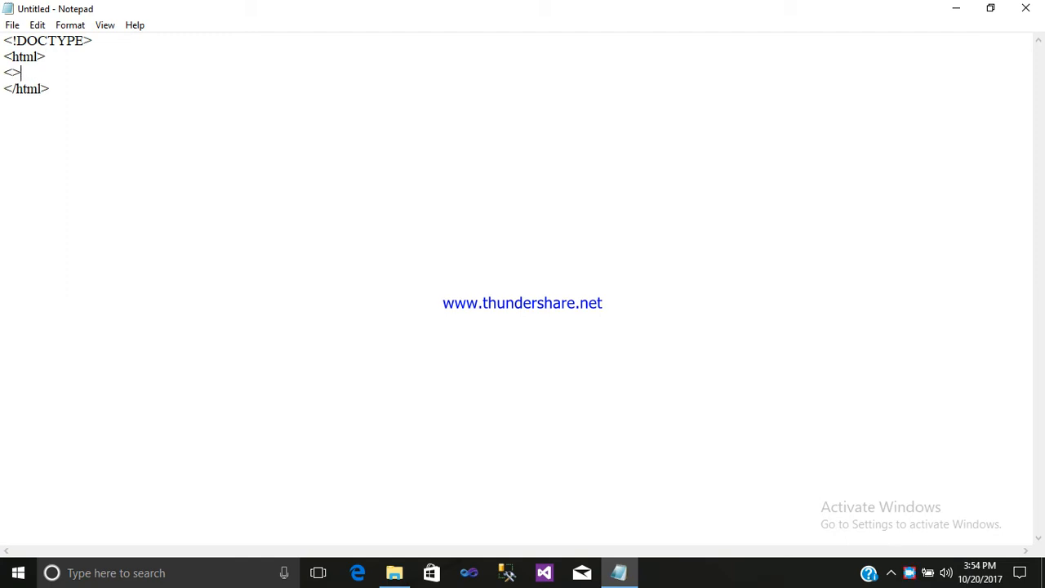
type("he")
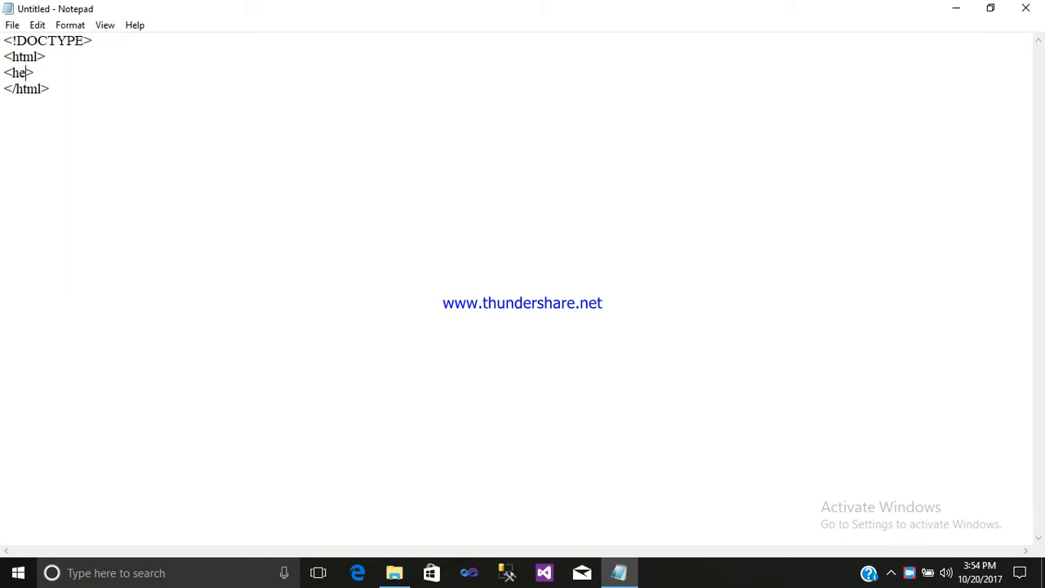
type("ad>")
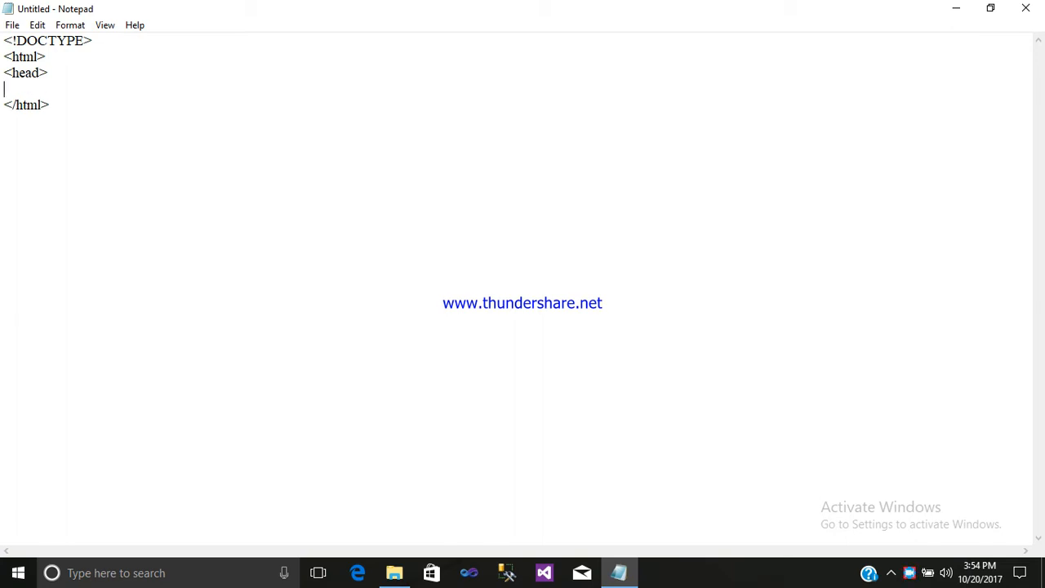
type("</he>")
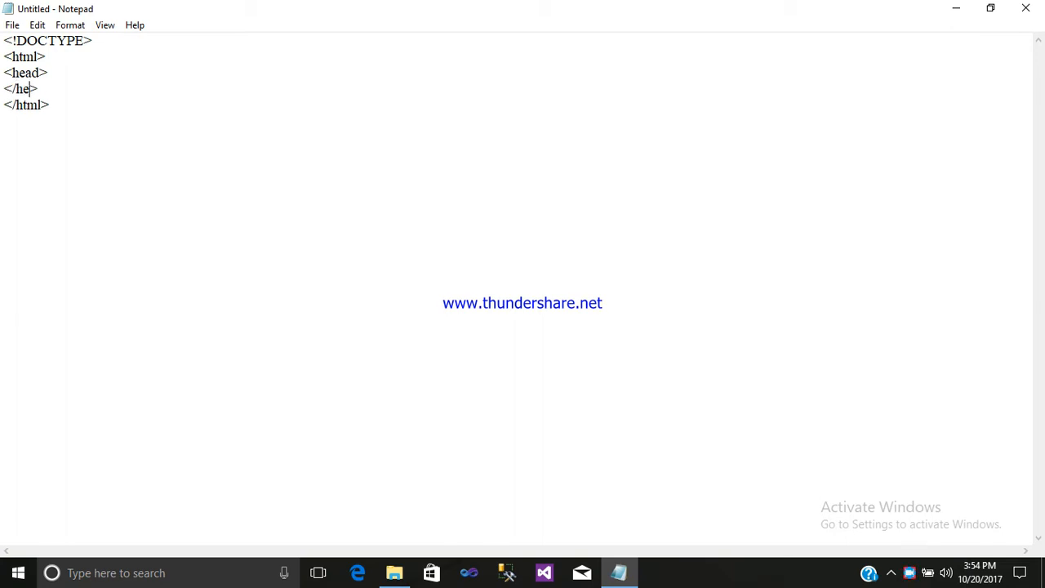
type("ad")
type("<>")
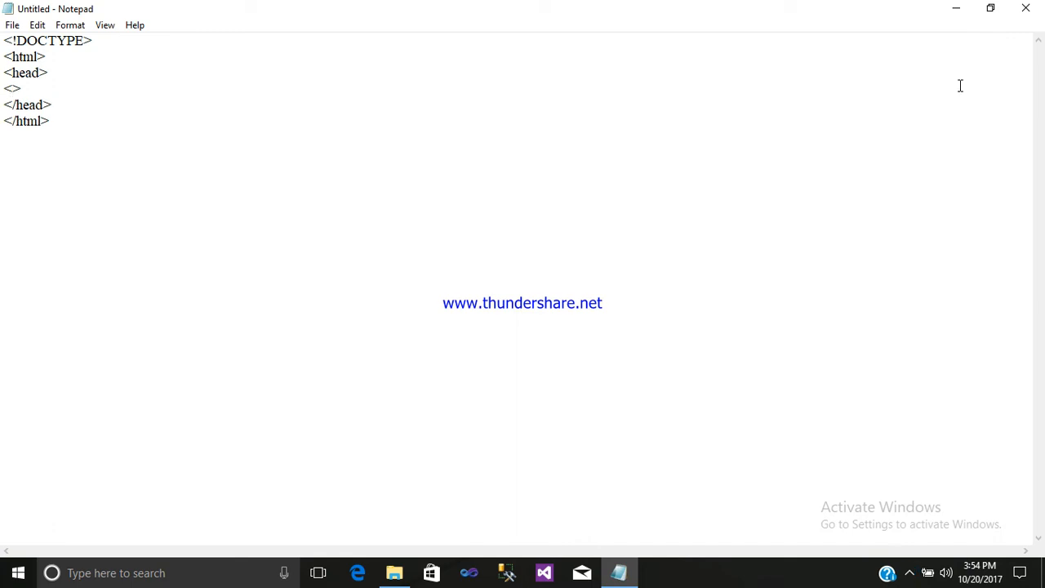
Step: Add <title>.Net Tutorial Easy Way To Leran</title> inside the head, fixing a capitalisation typo
type("title")
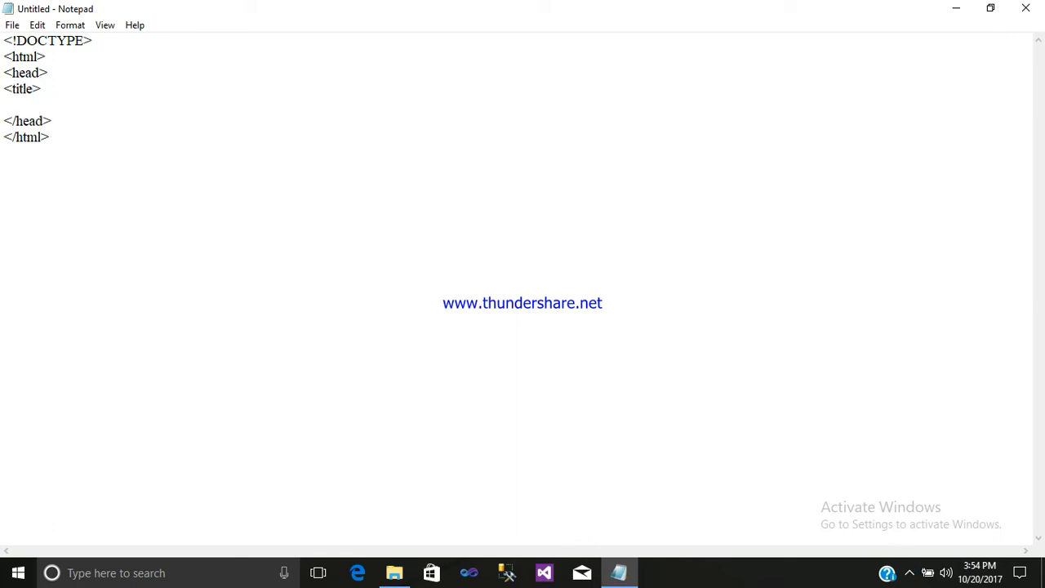
type("<>")
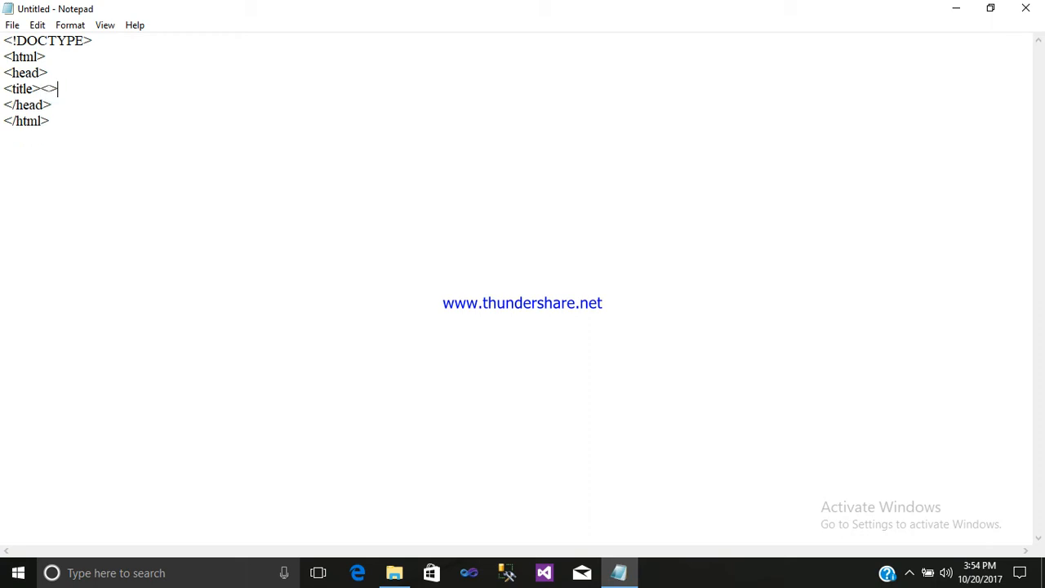
type("/t")
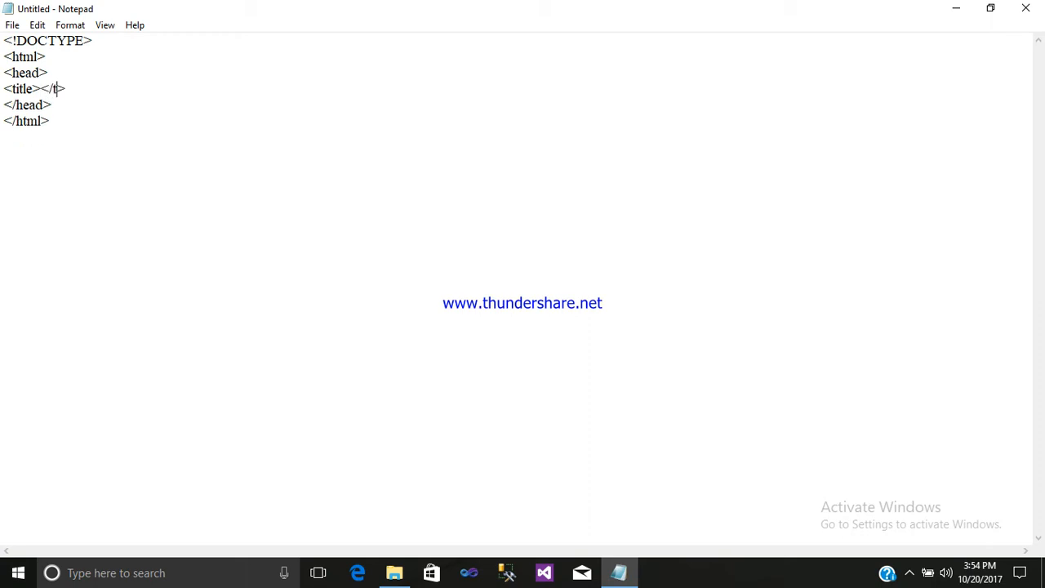
type("itle")
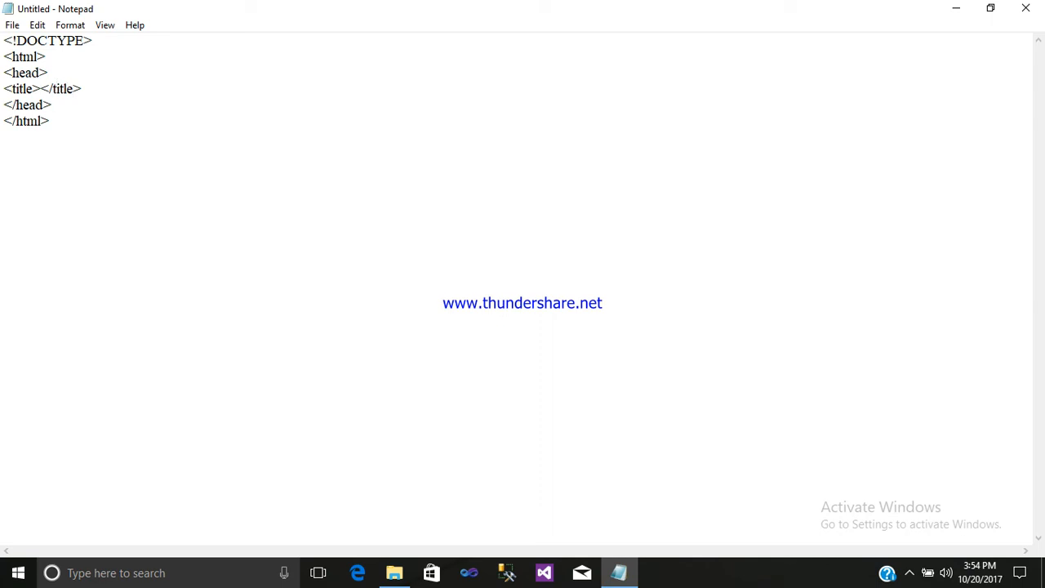
type(".NE")
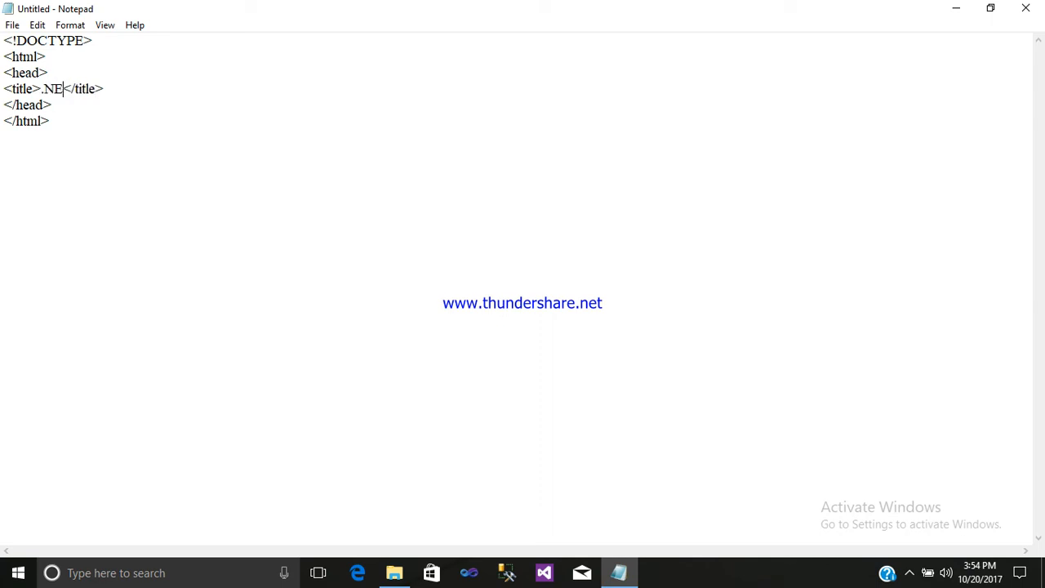
key("Backspace")
type("et Tutorial ")
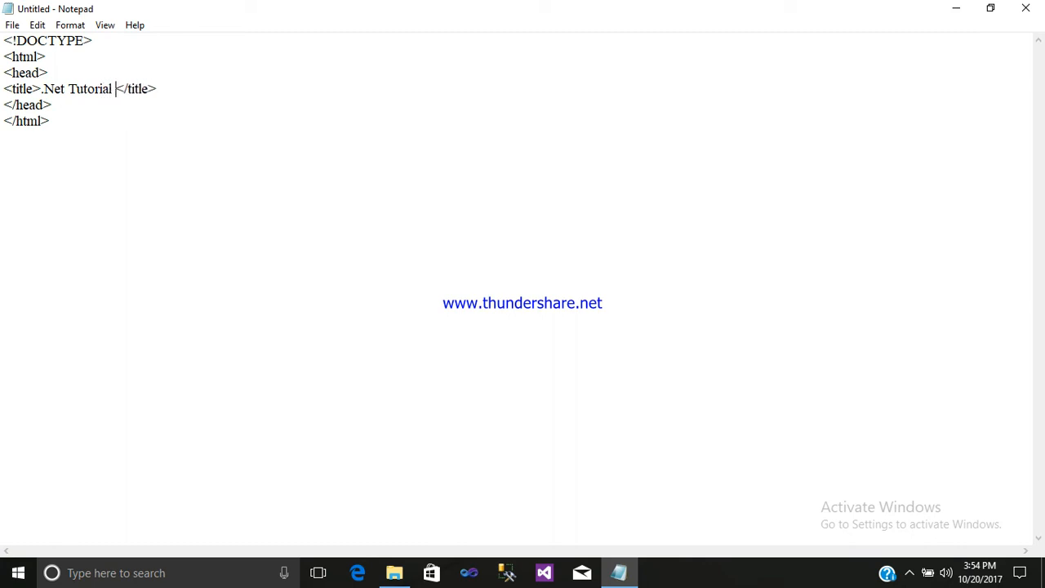
type("Easy")
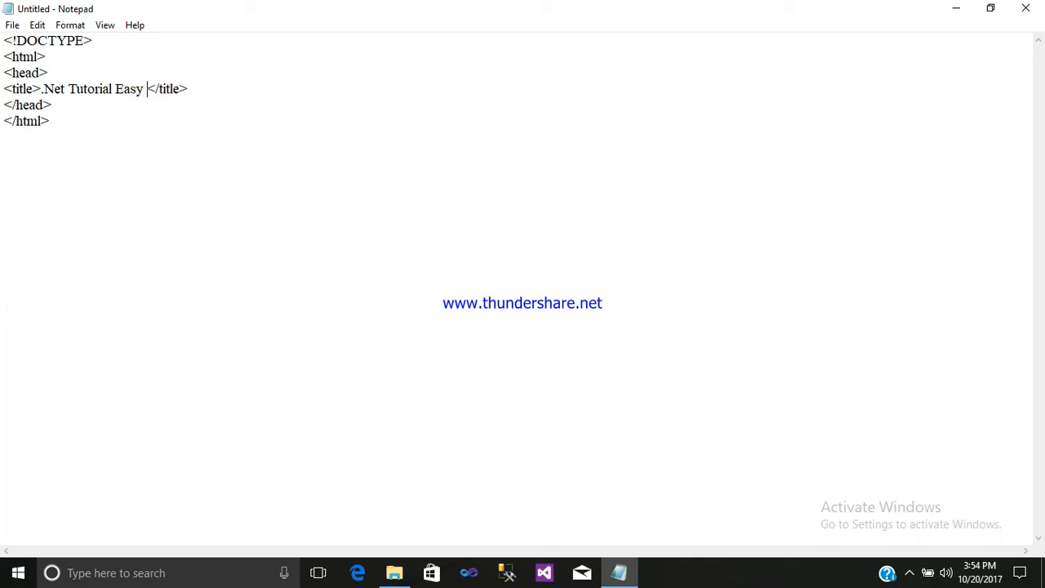
type("Way T")
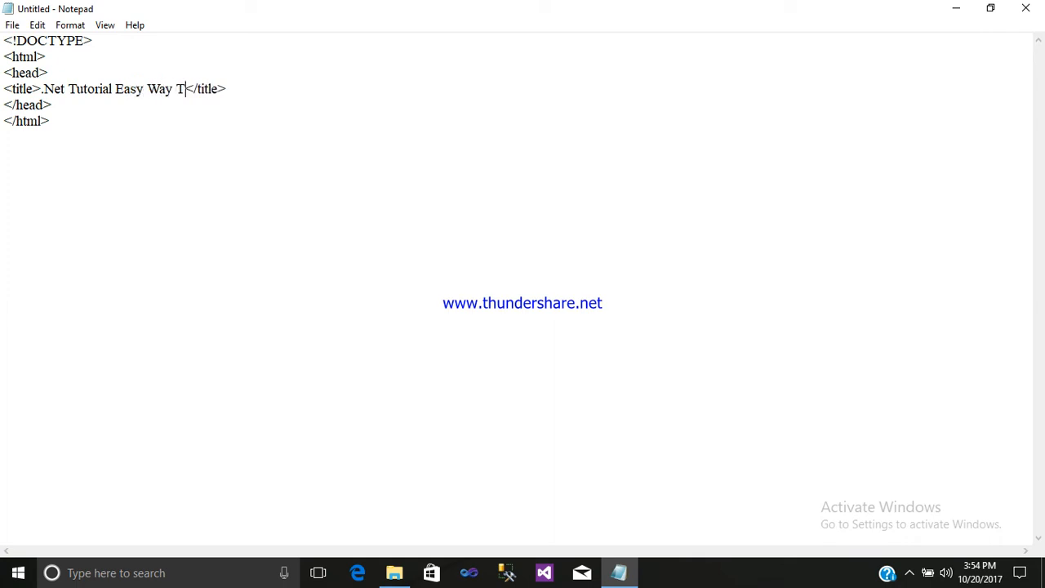
type("o Lera")
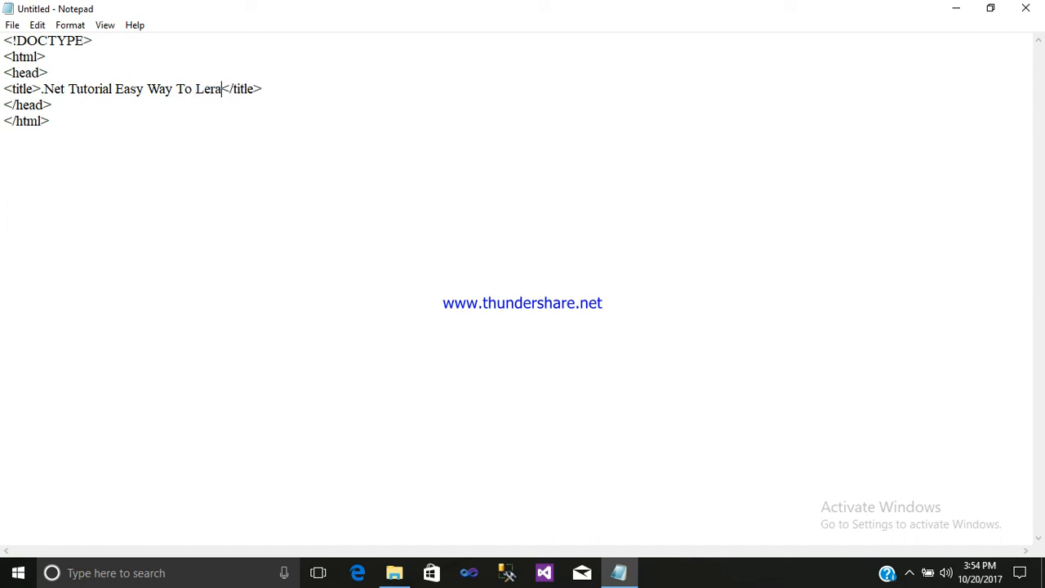
type("n")
type("<>")
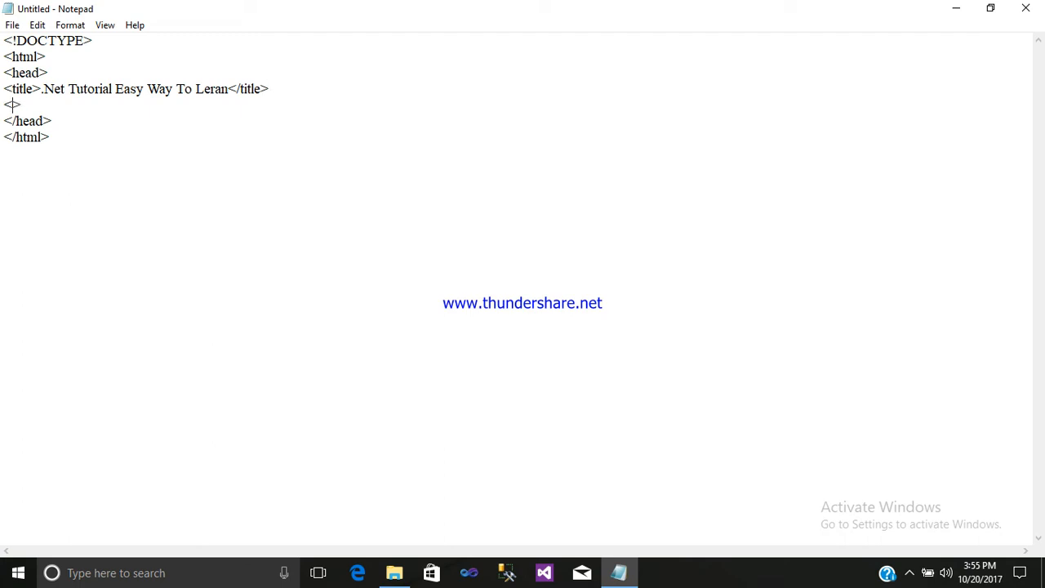
Step: Start a link tag below the title with rel="shortcut icon"
type("link")
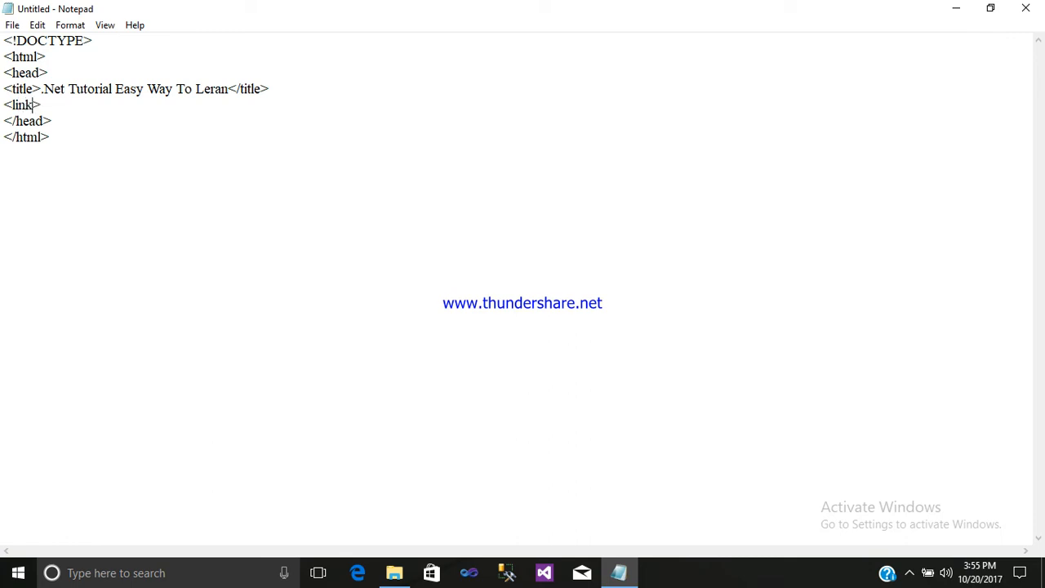
type("rel=")
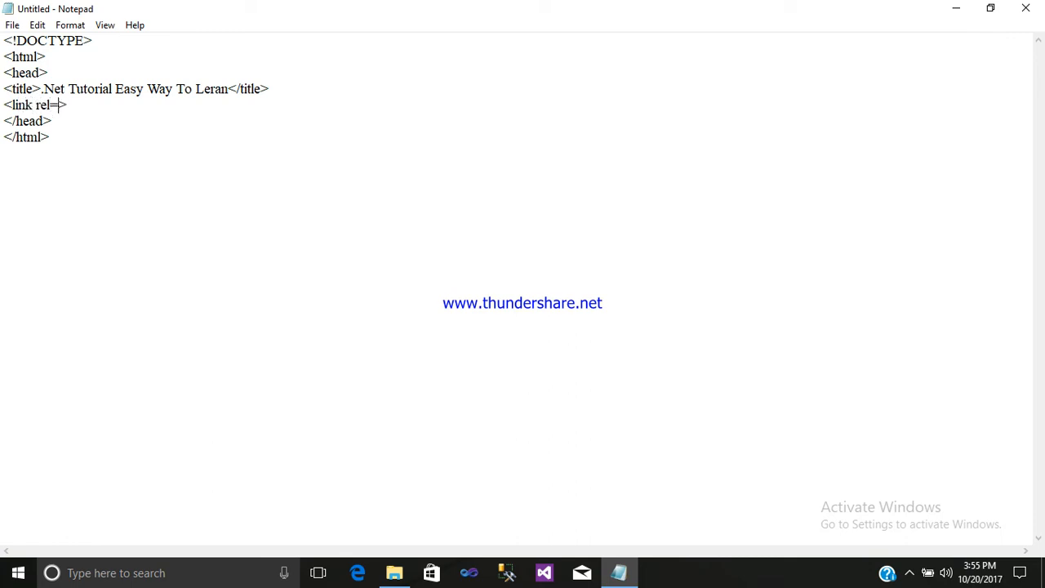
type("\"\"")
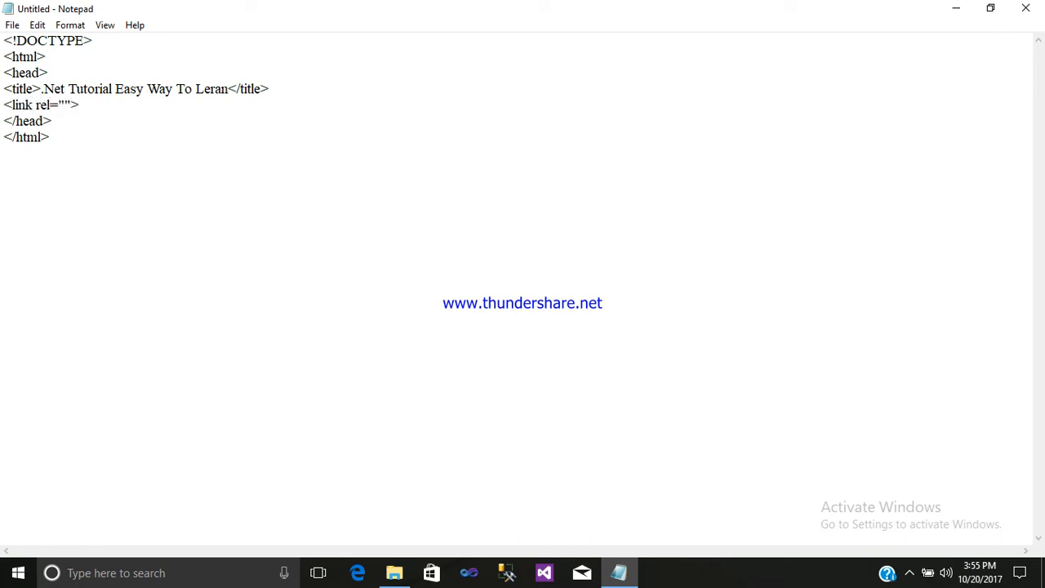
left_click(63, 105)
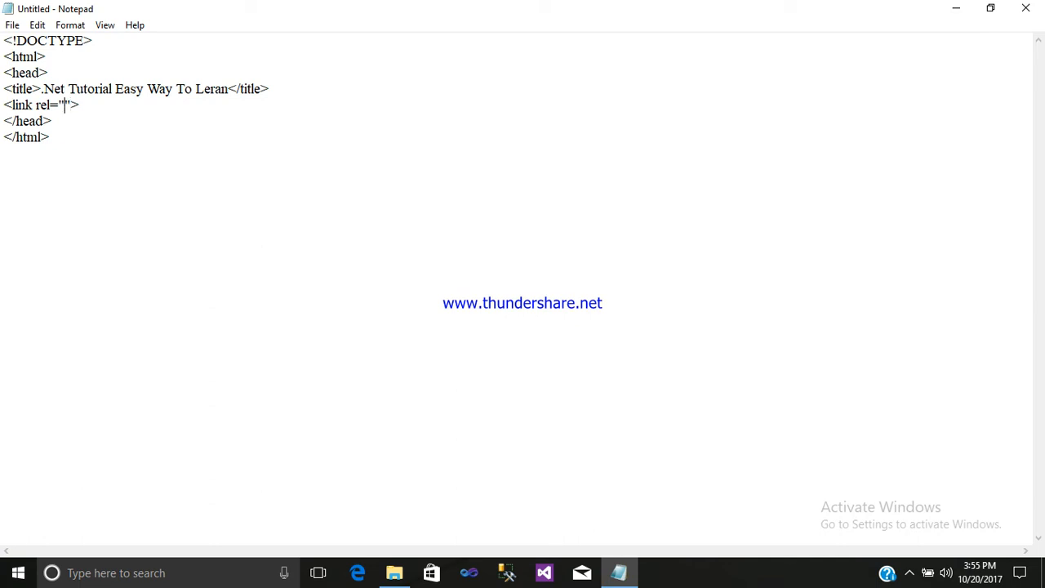
type("shortc")
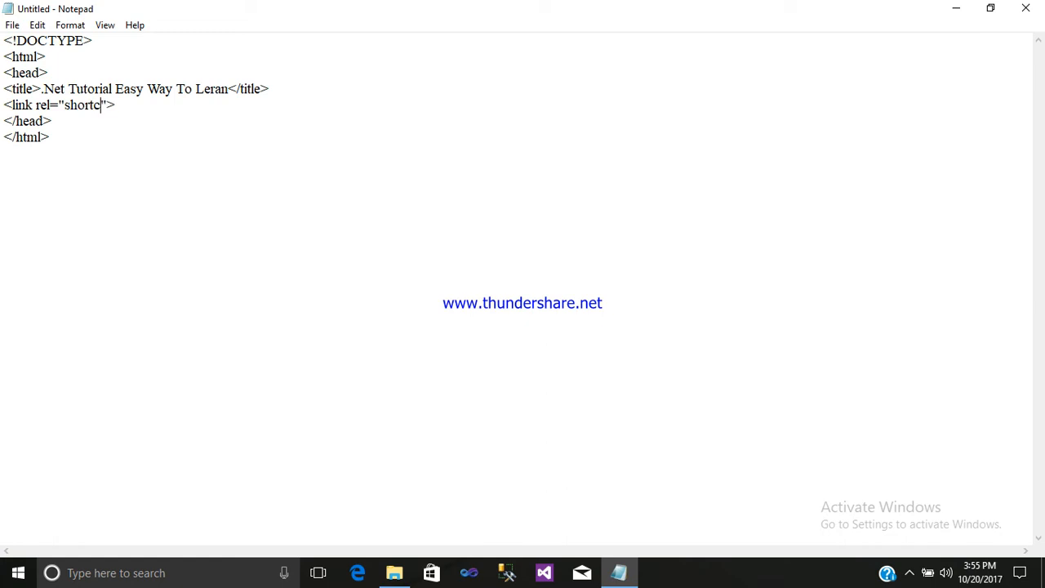
type("ut")
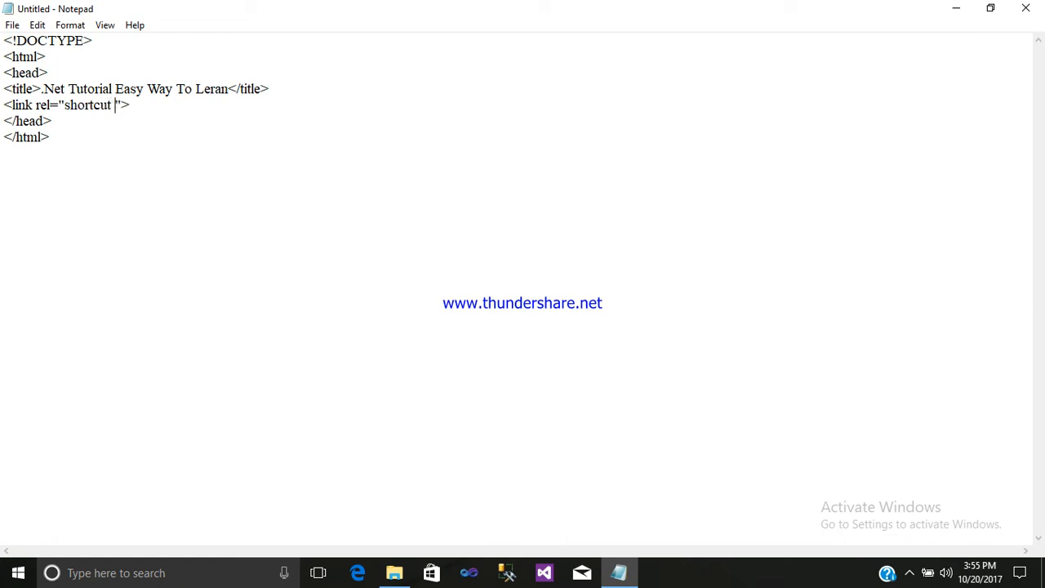
type("ico")
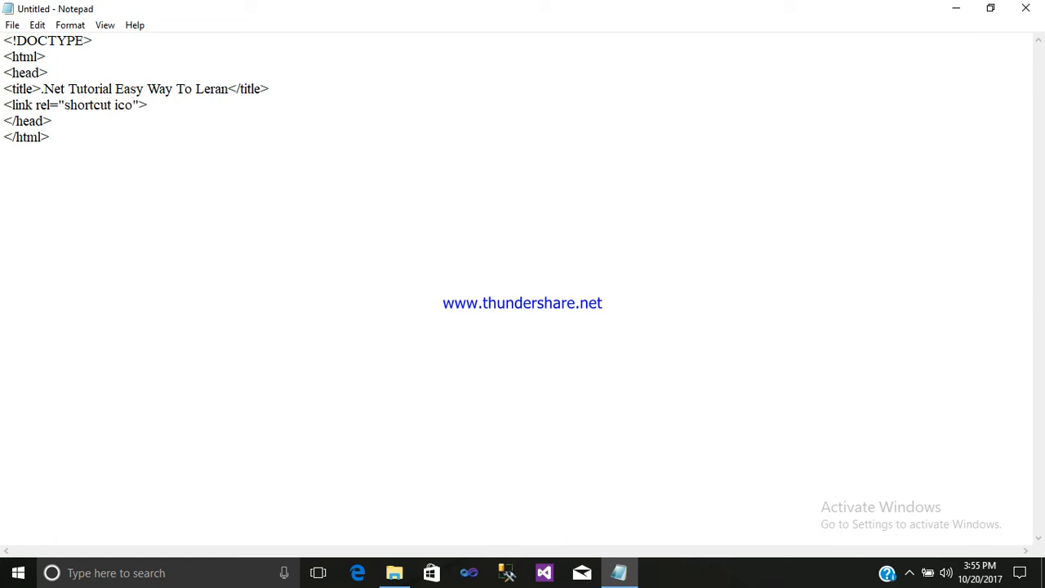
type("n")
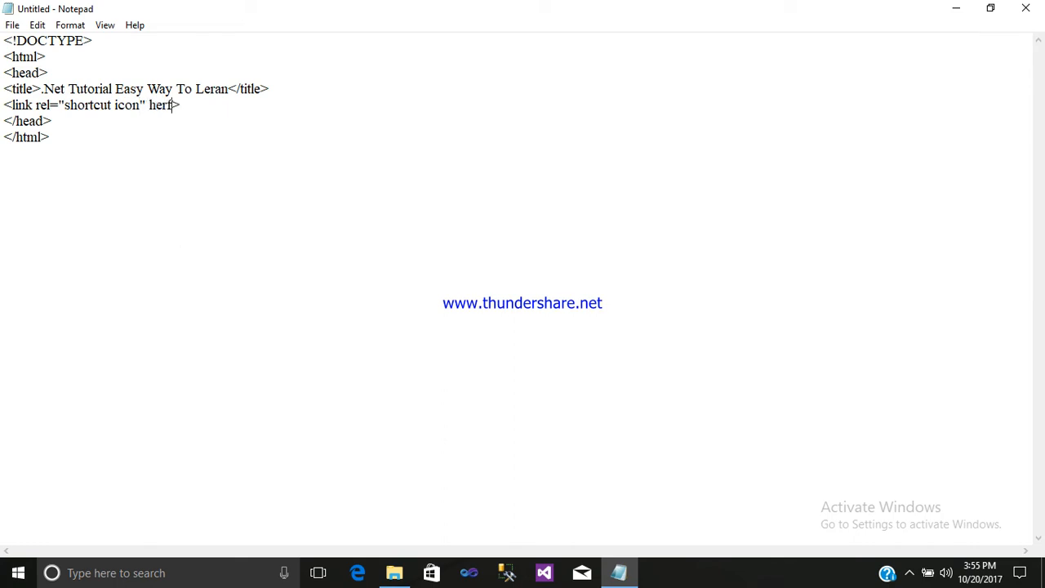
Step: Fix the misspelling and add an empty href="" attribute to the link
key("Backspace")
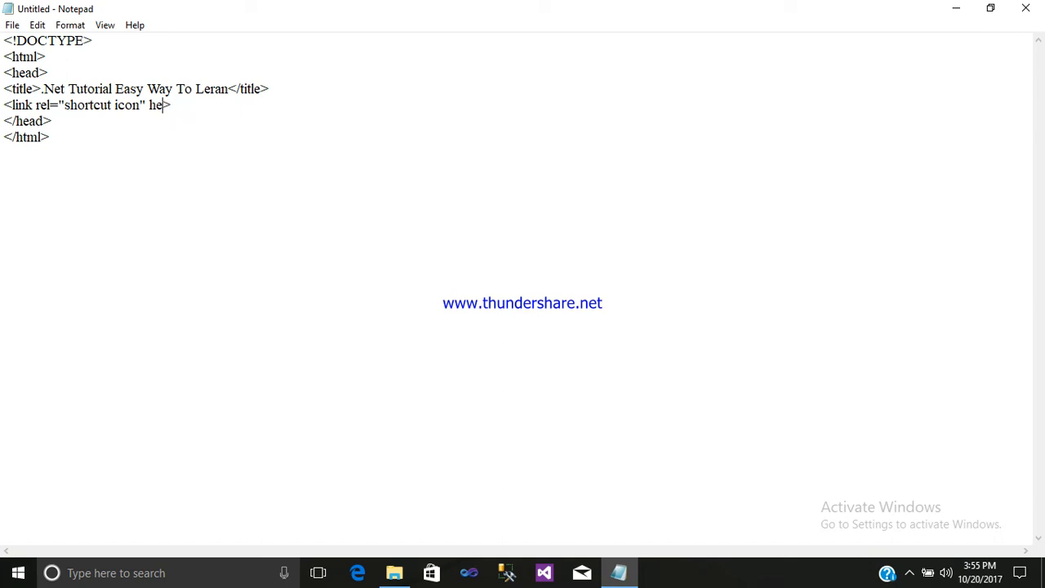
key("Backspace")
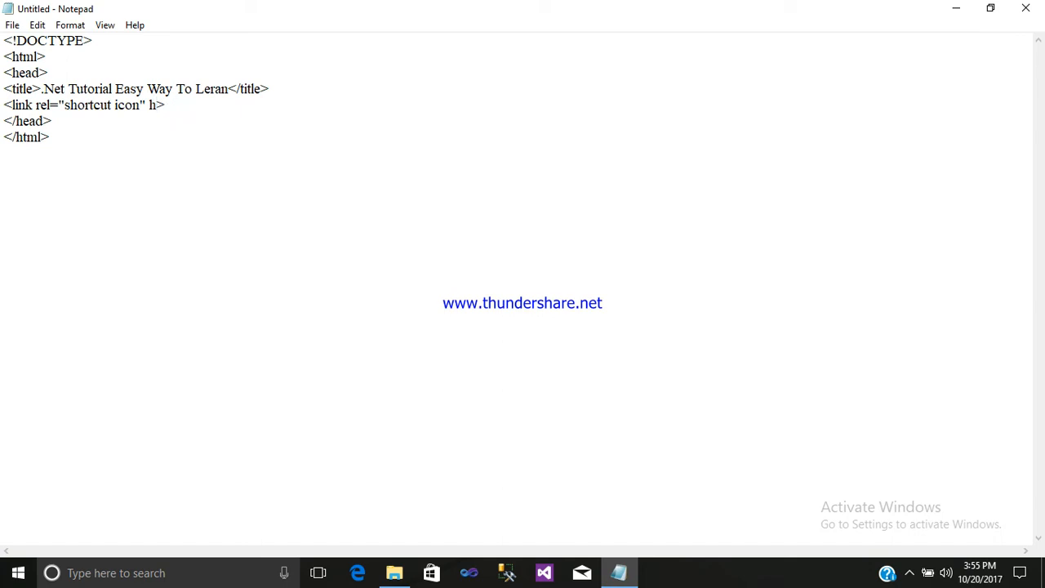
type("ref=")
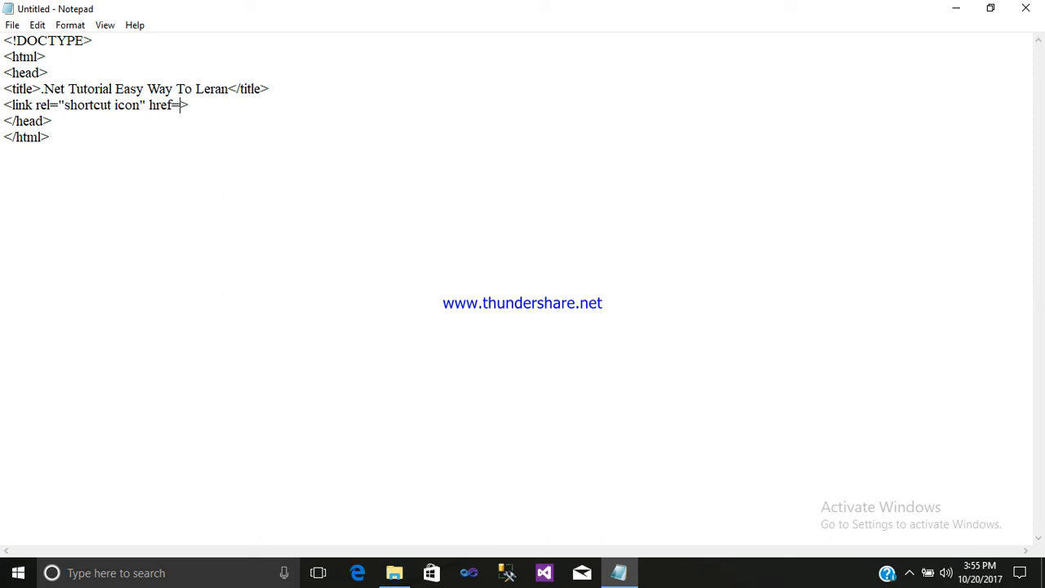
type("\"\"")
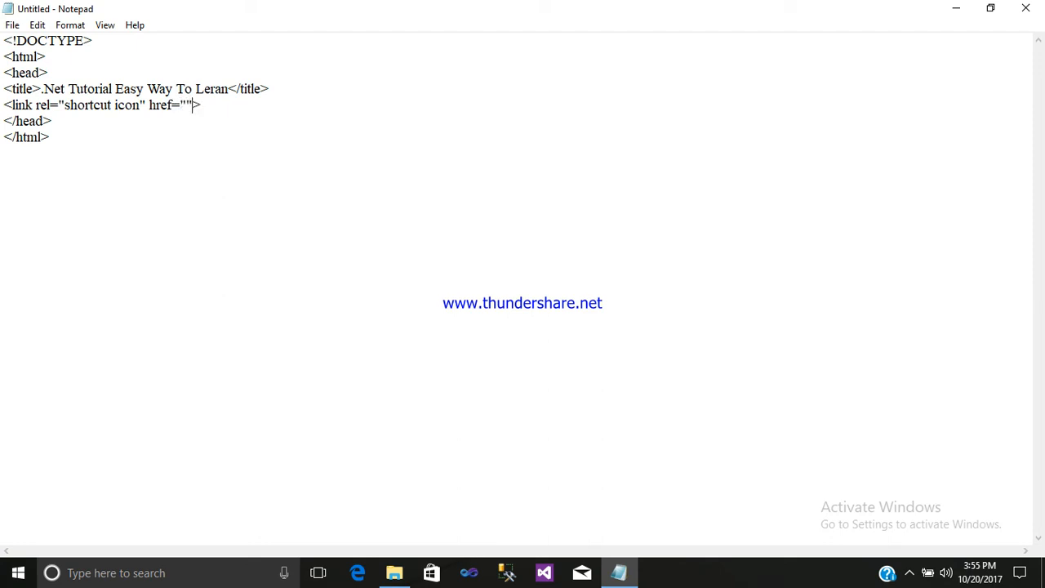
mouse_move(956, 8)
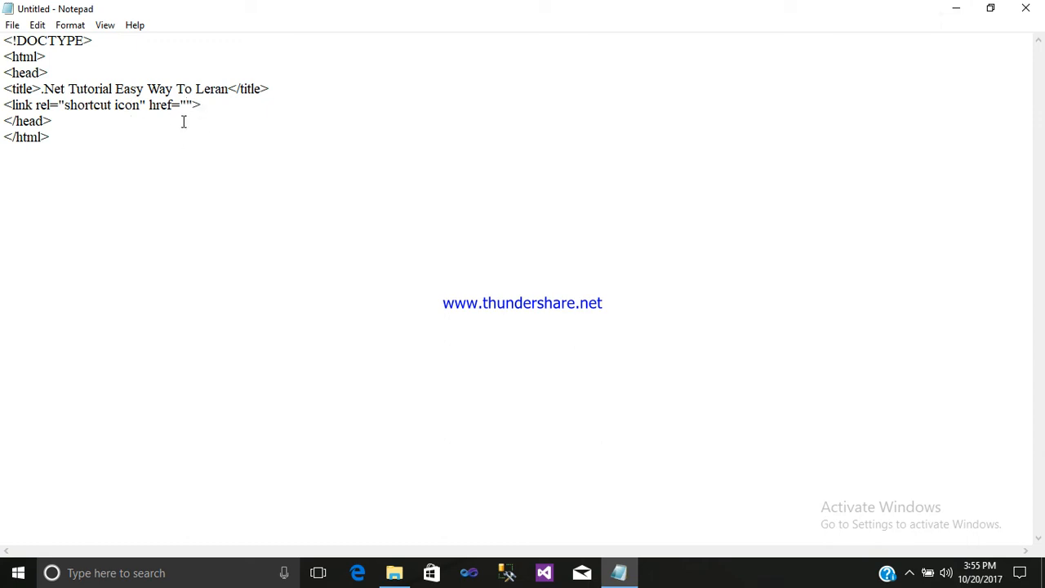
mouse_move(219, 155)
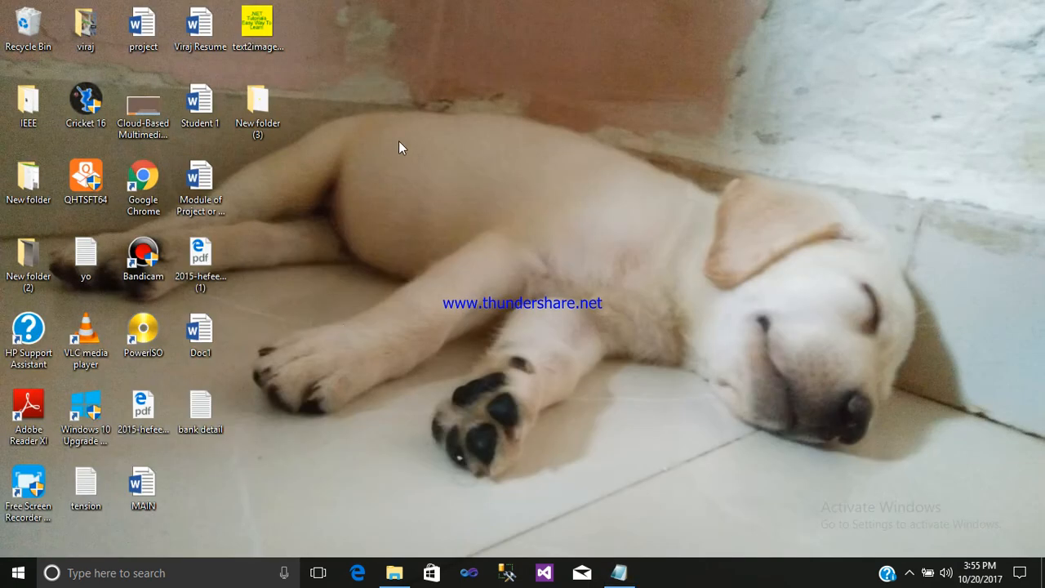
Step: Open New folder (3) maximized and build the imp.ico path in the address bar
double_click(258, 102)
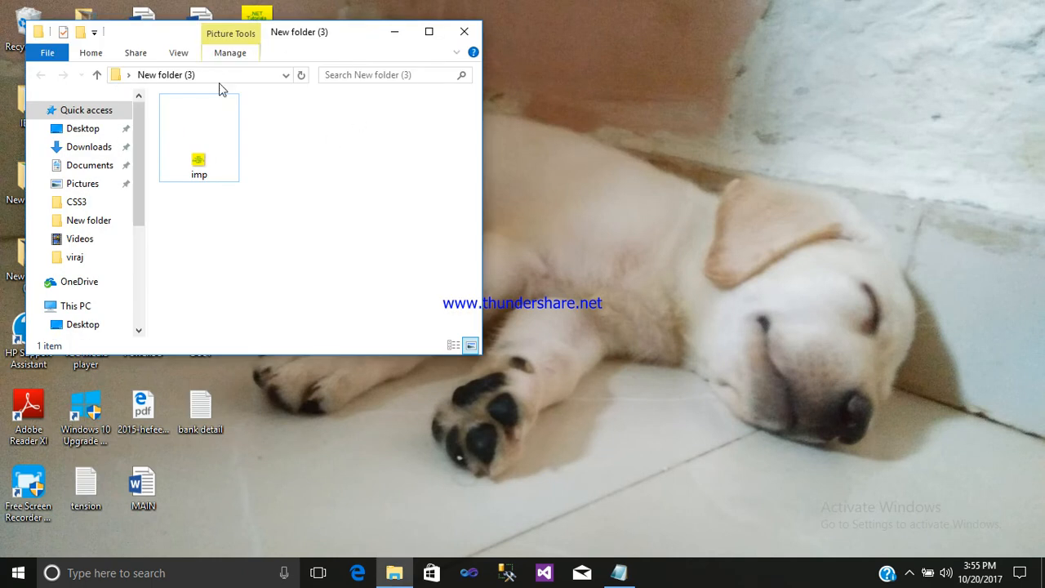
left_click(428, 31)
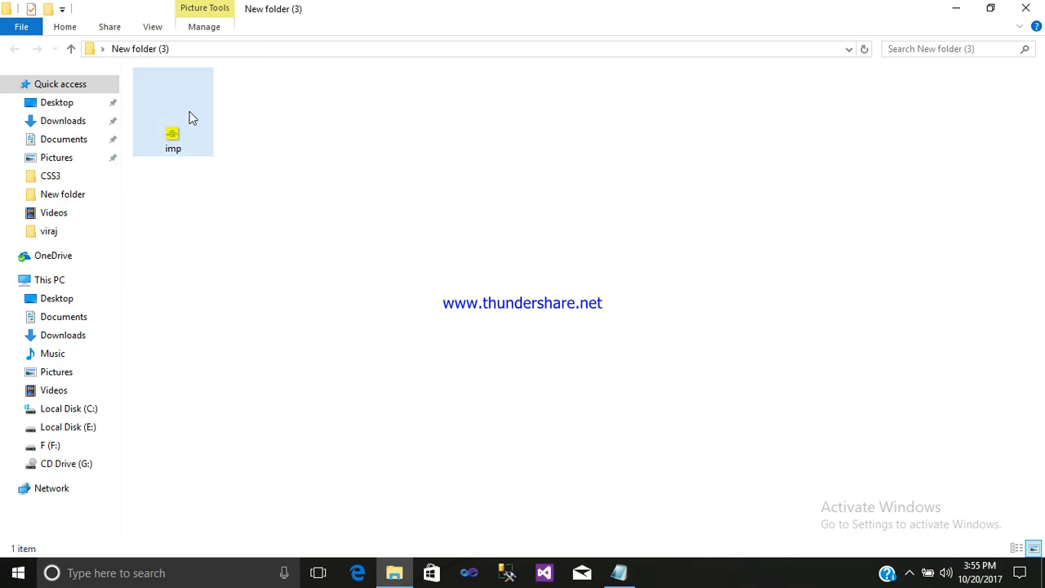
mouse_move(173, 143)
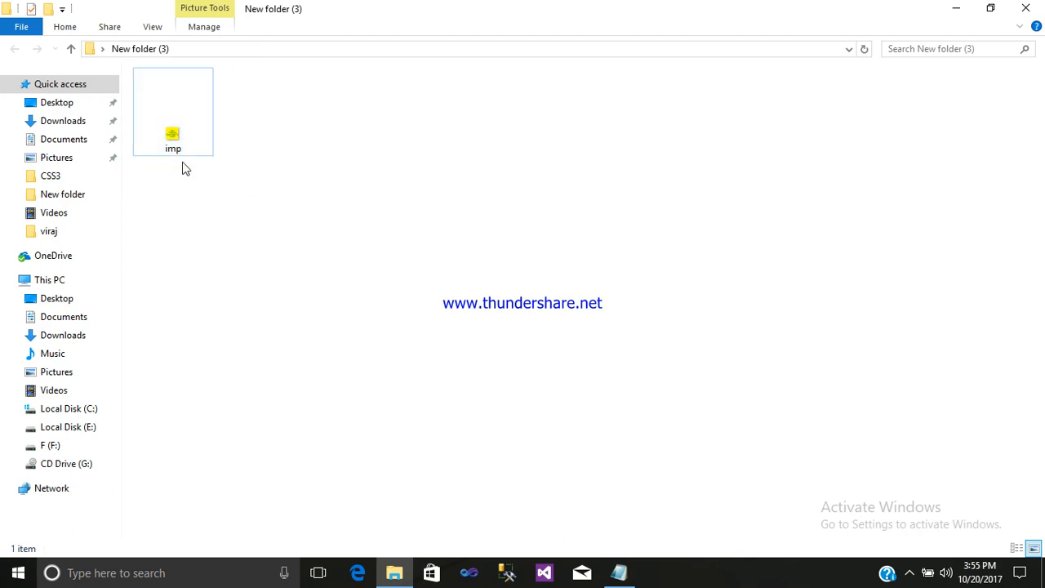
left_click(172, 106)
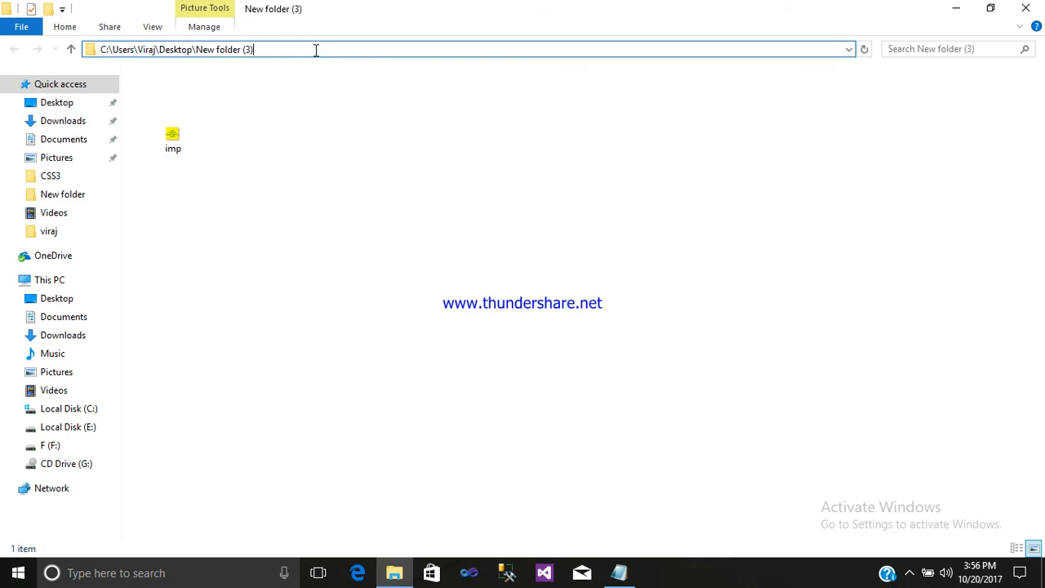
type("\\imp")
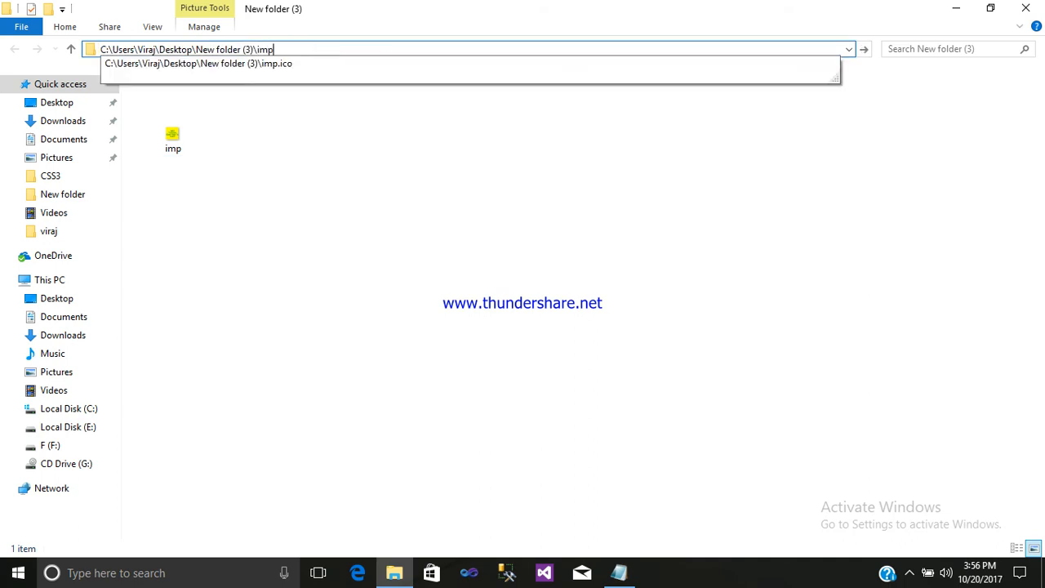
type(".i")
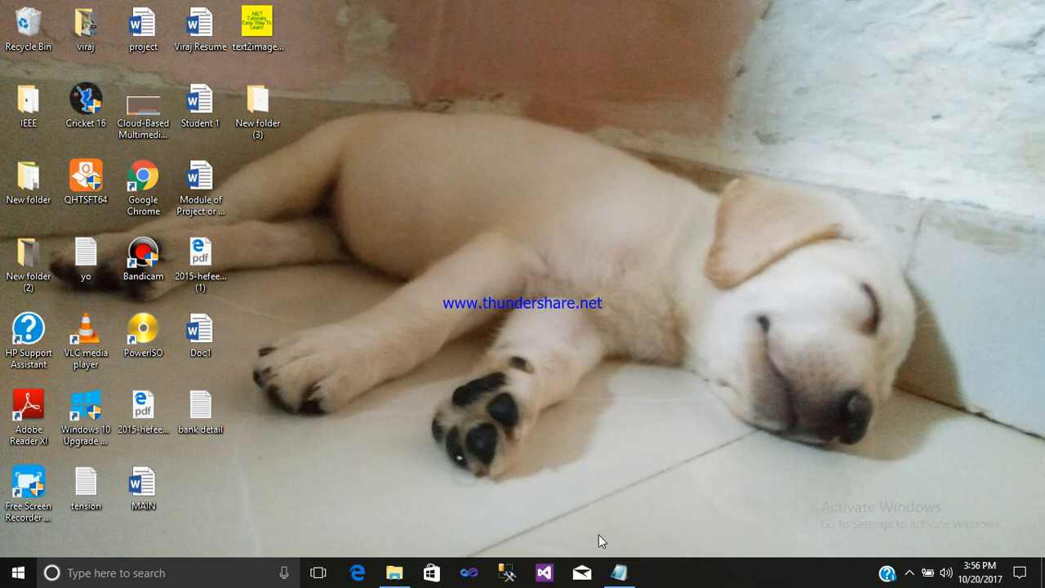
Step: Set href to C:\Users\Viraj\Desktop\New folder (3)\imp.ico and add type="image/png"
left_click(620, 572)
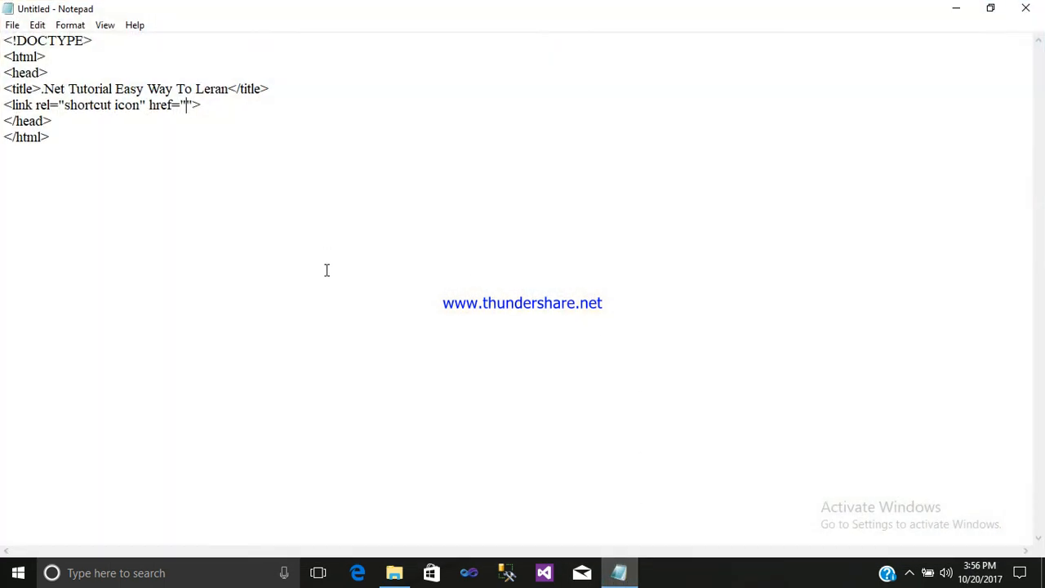
type("C:\\Users\\Viraj\\Desktop\\New folder (3)\\imp.ico")
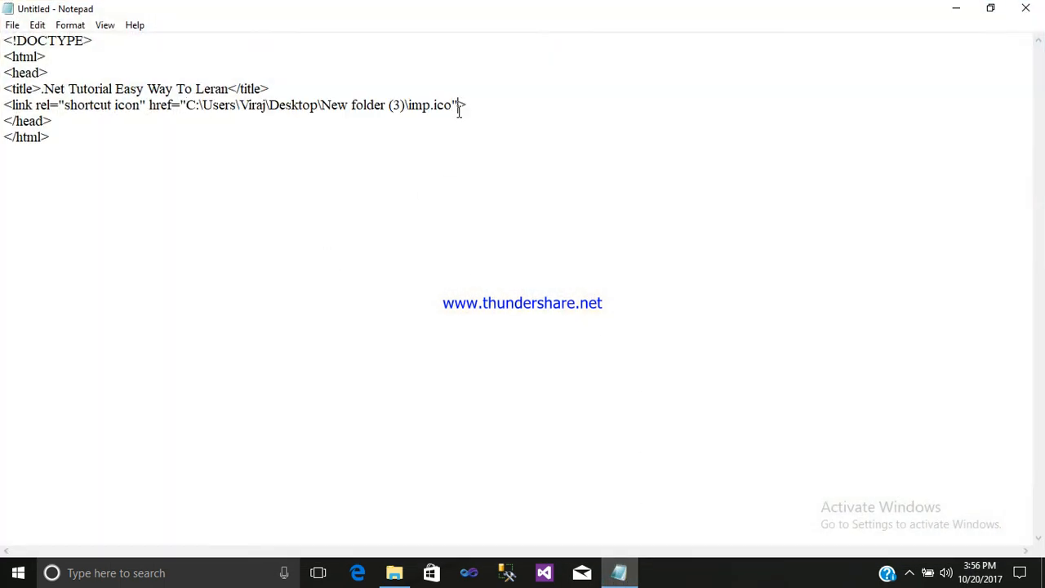
type("\" \"")
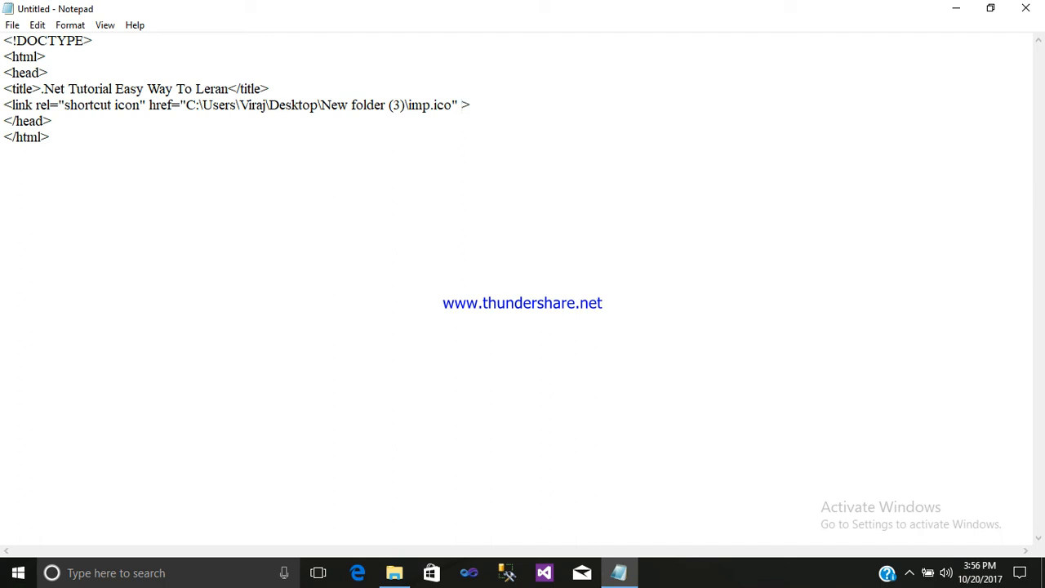
type("type=")
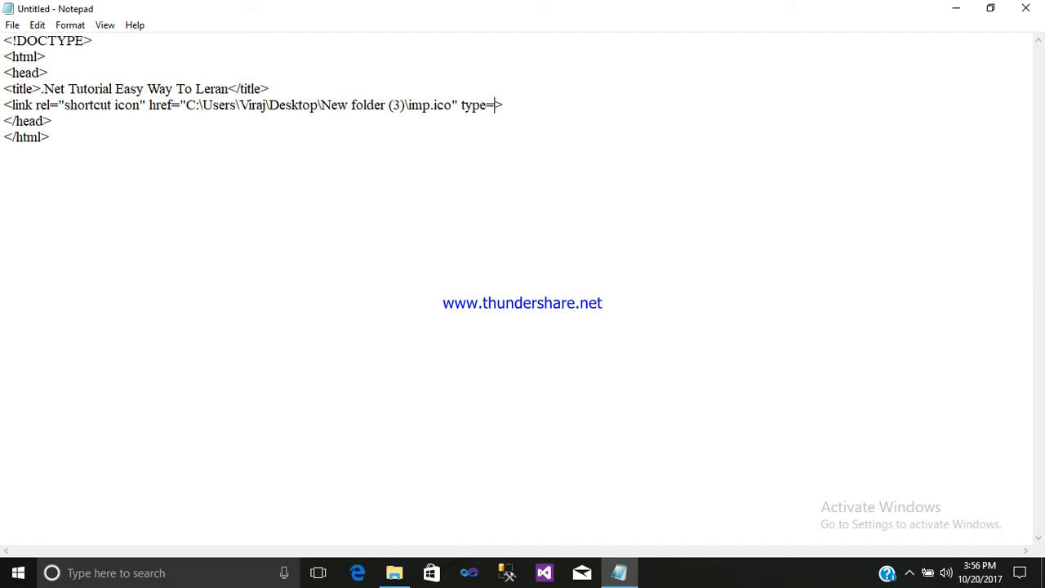
type("\"")
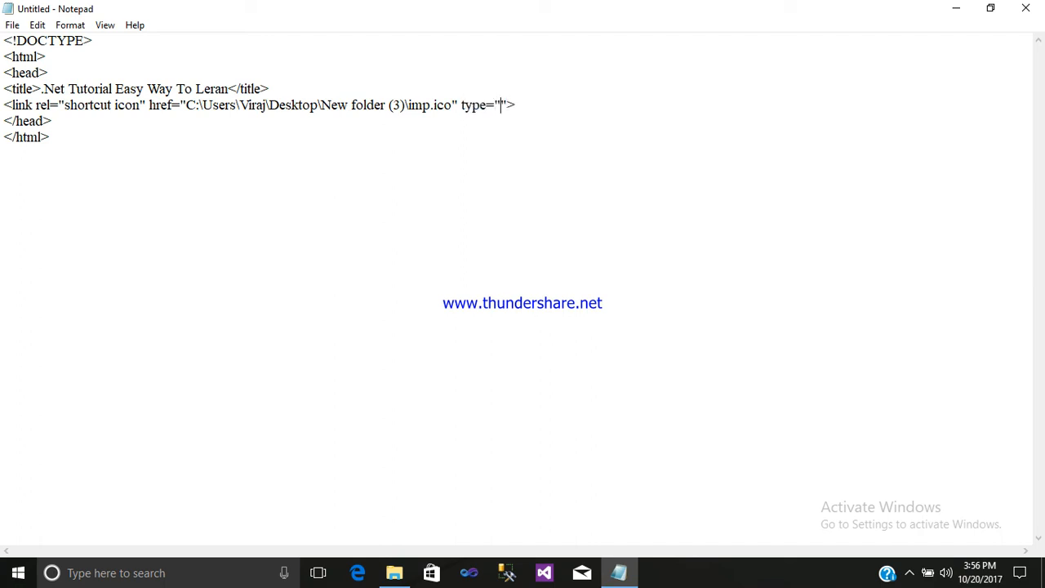
type("img")
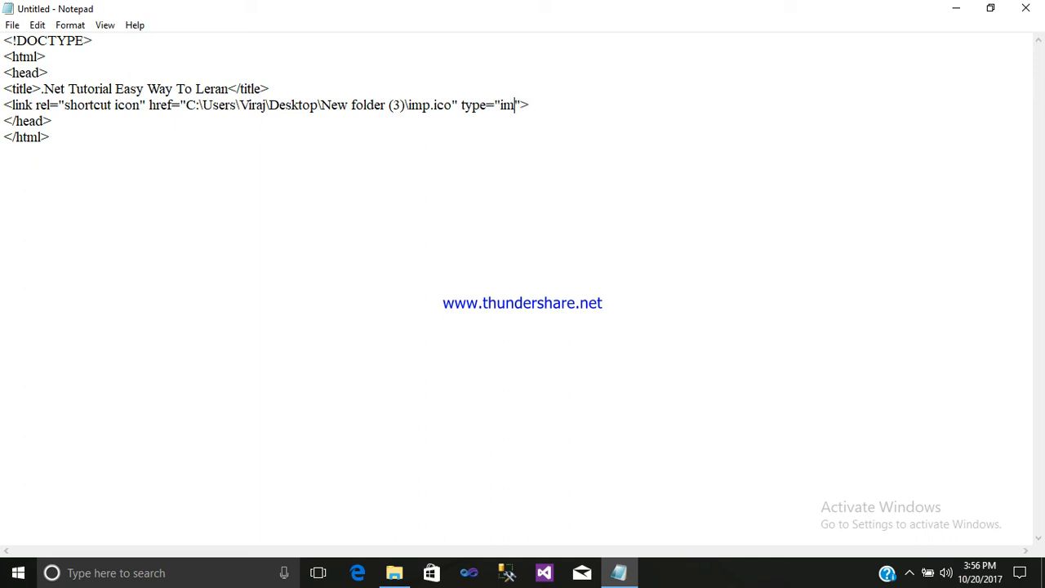
type("age")
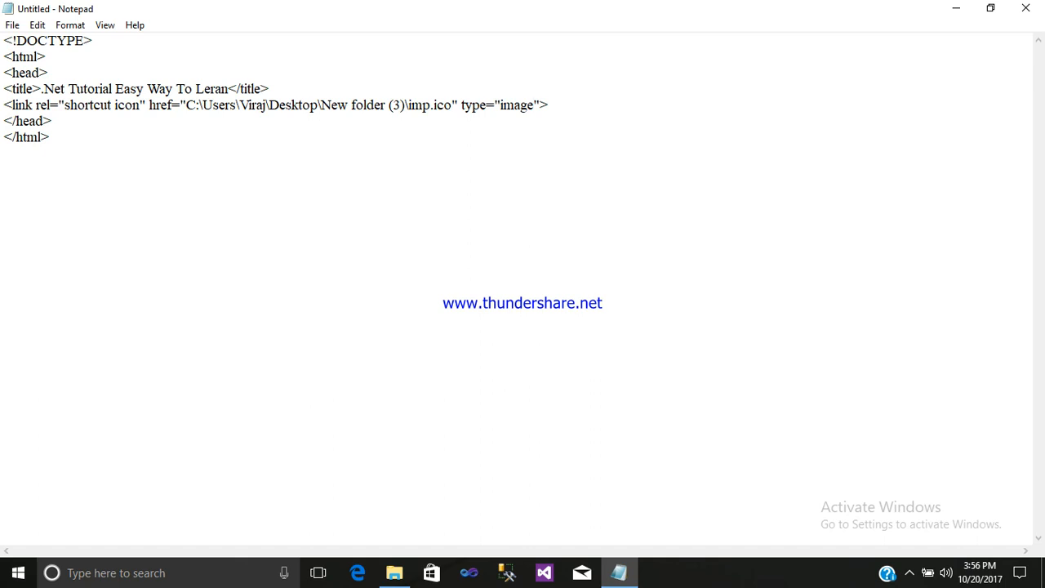
type("/png")
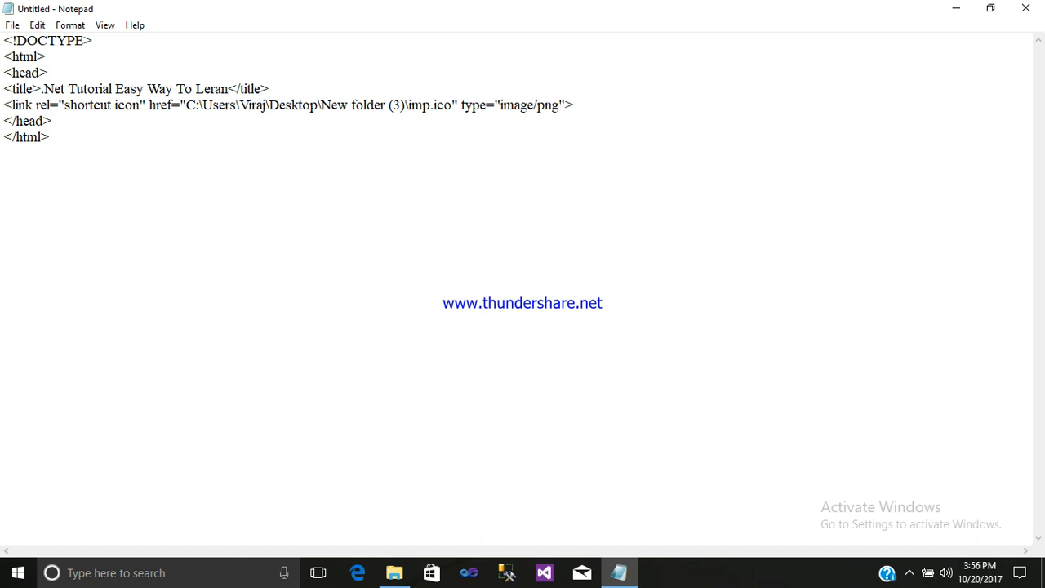
mouse_move(476, 192)
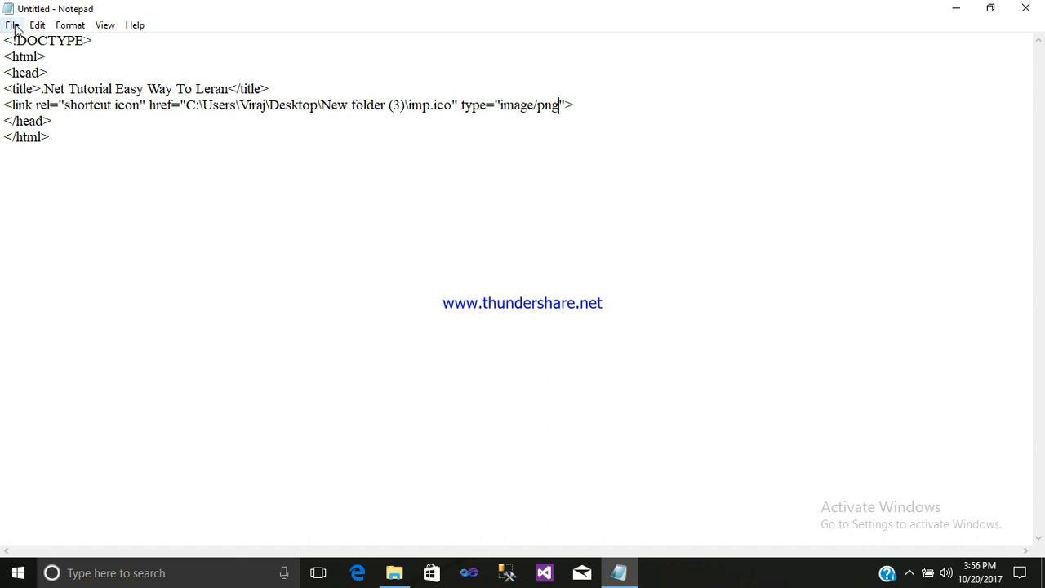
Step: Save As titlebaricon.html on the Desktop
left_click(13, 25)
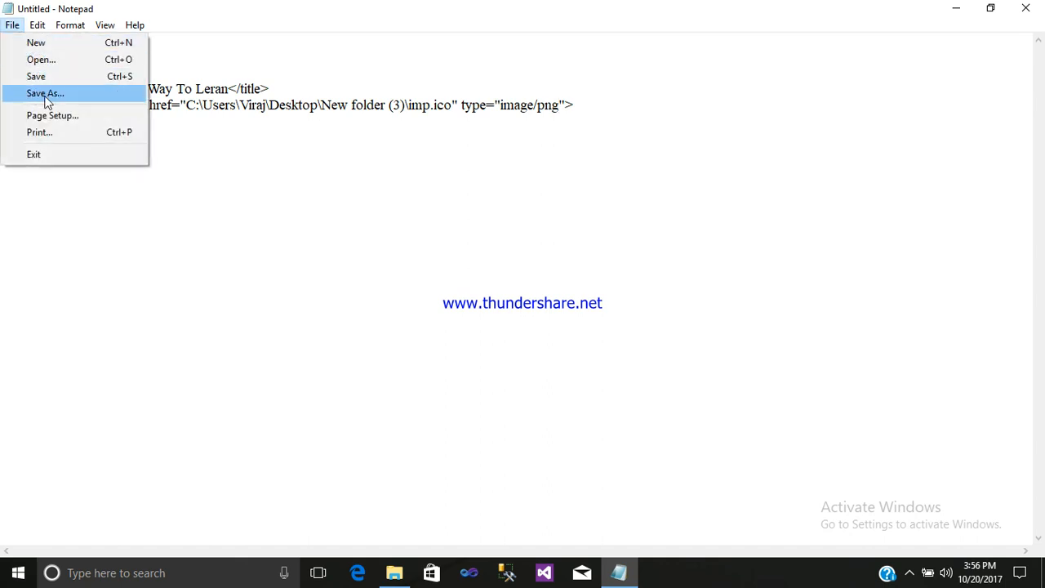
left_click(45, 93)
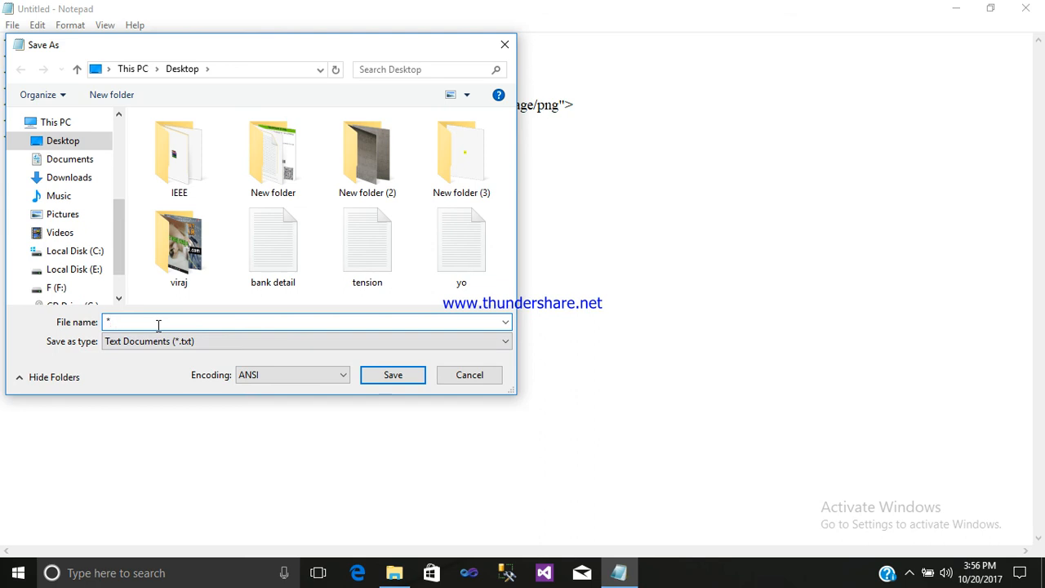
type("tit")
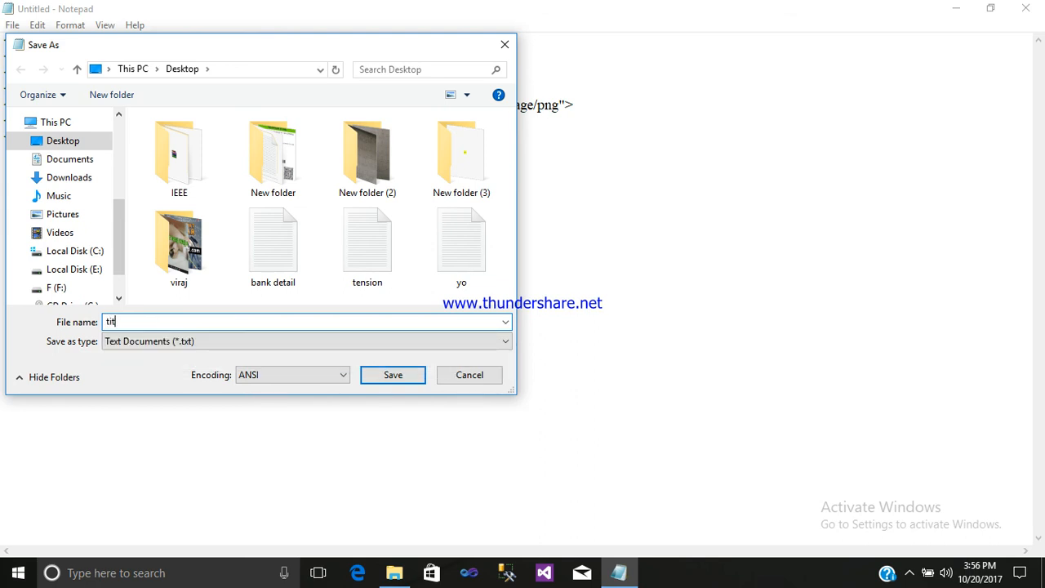
type("leba")
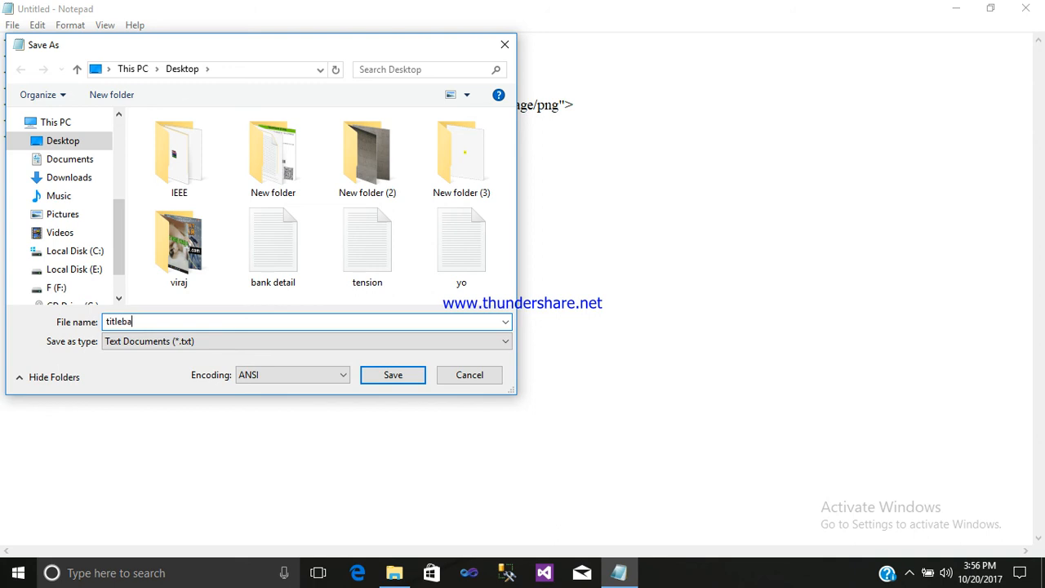
type("r")
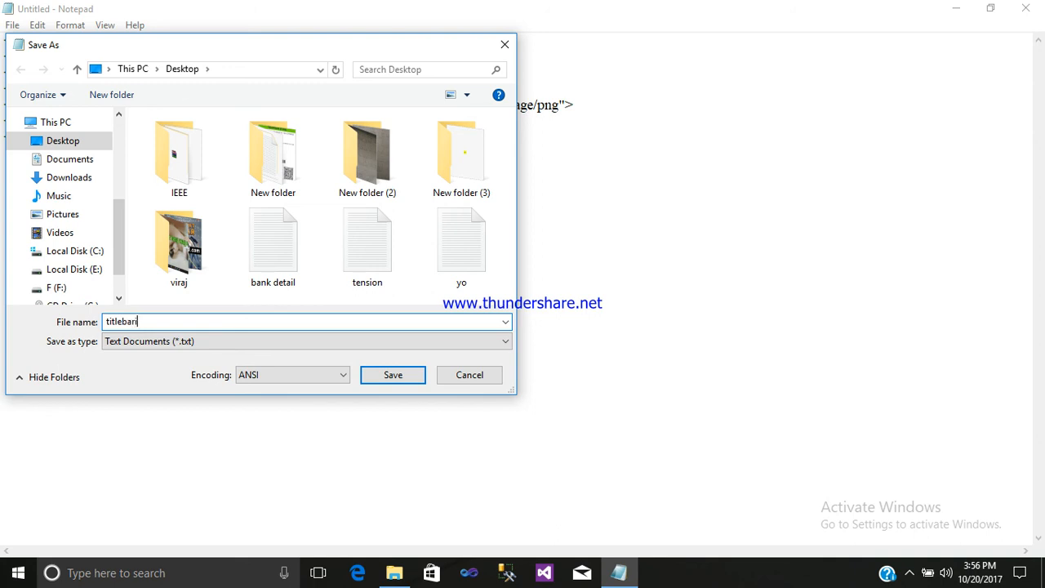
type("icon")
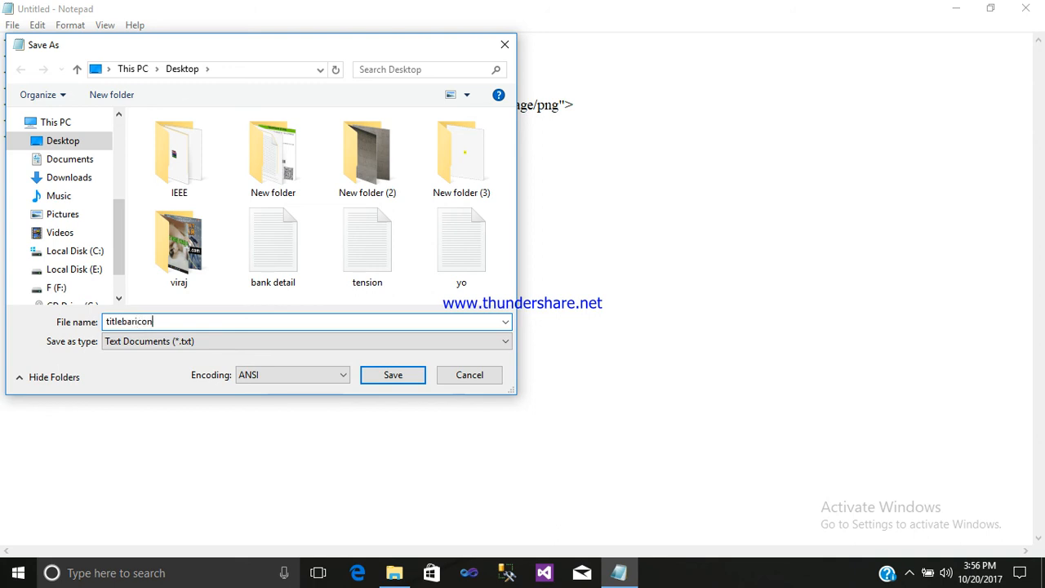
type(".html")
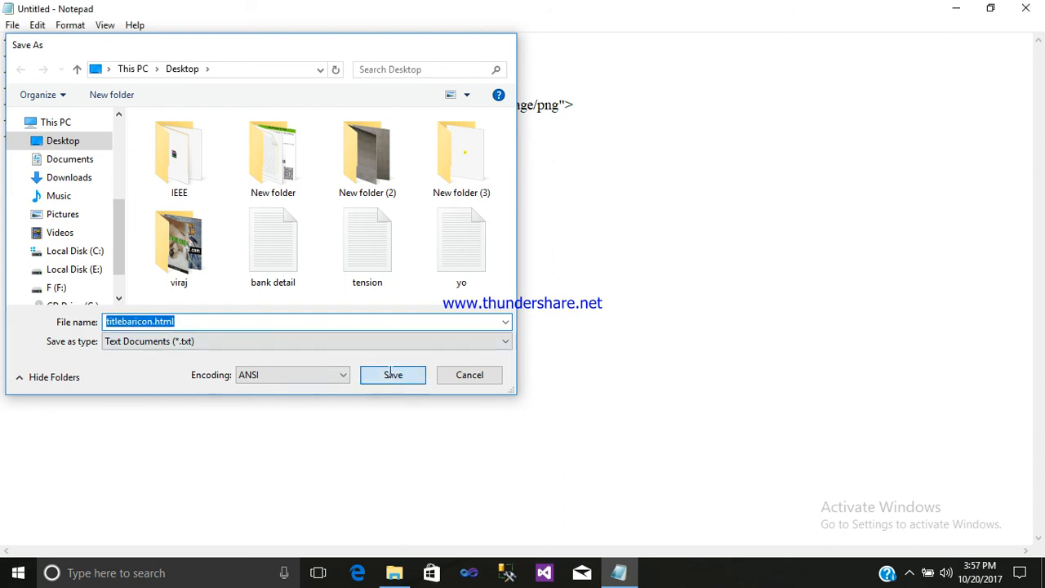
left_click(393, 374)
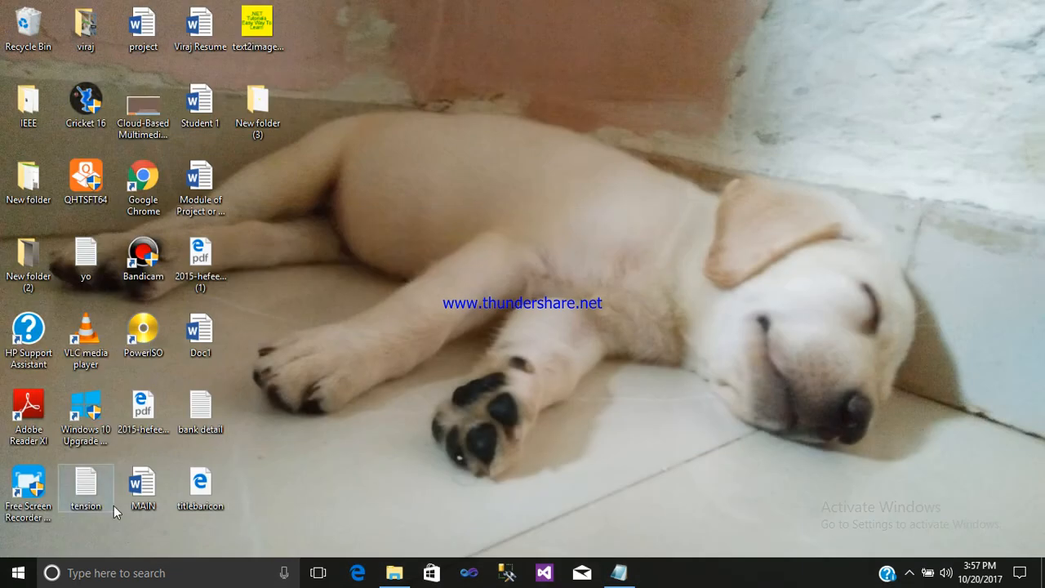
Step: Right-click the titlebaricon file on the desktop to open it with Chrome
right_click(200, 482)
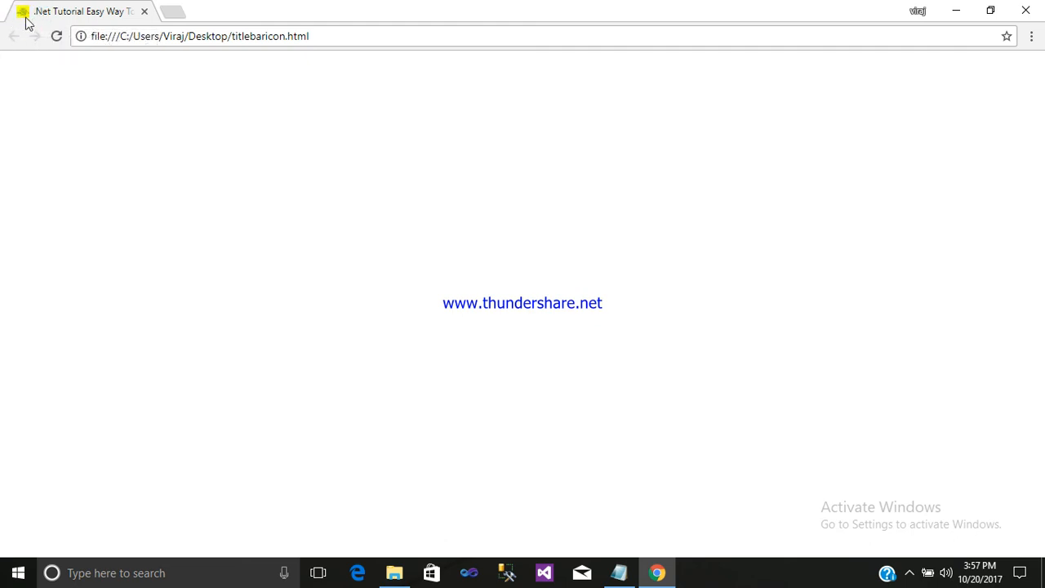
mouse_move(82, 12)
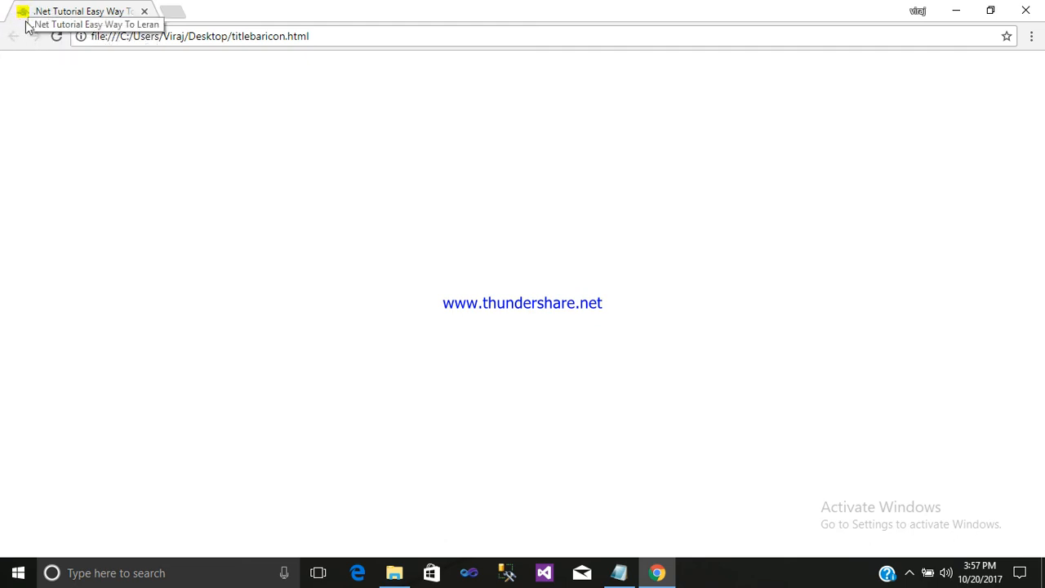